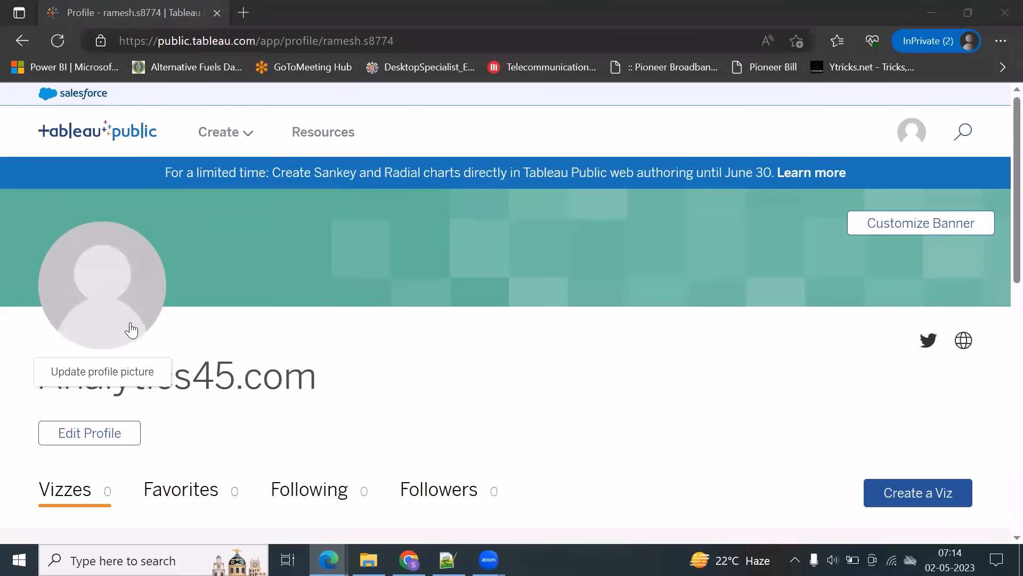
mouse_move(340, 172)
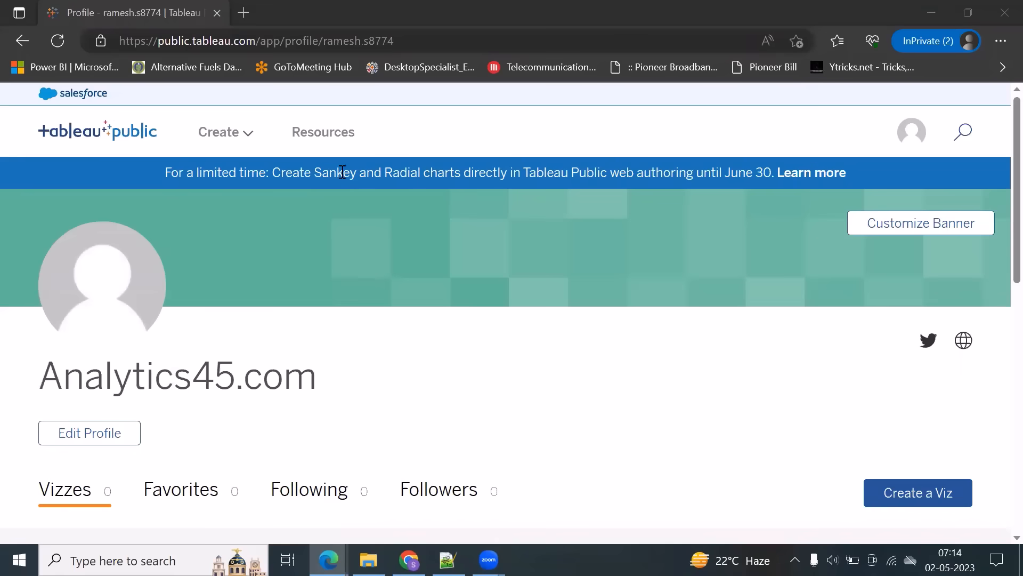
mouse_move(421, 147)
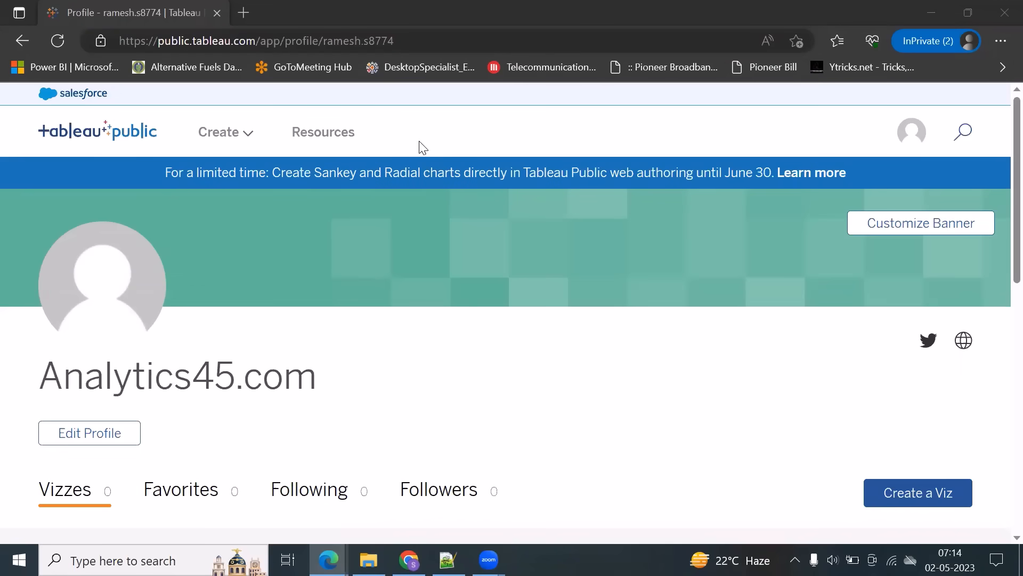
mouse_move(510, 137)
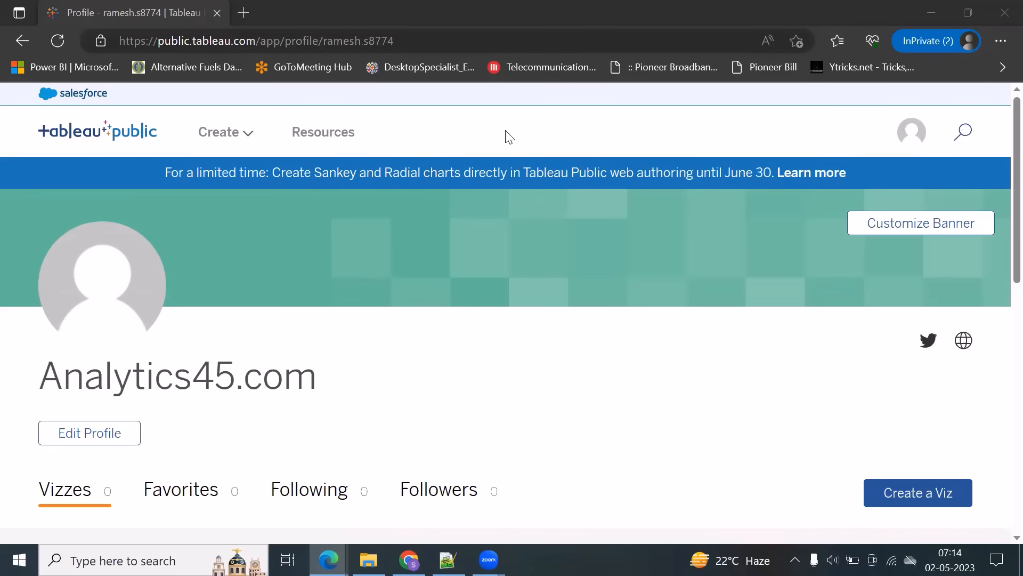
mouse_move(556, 102)
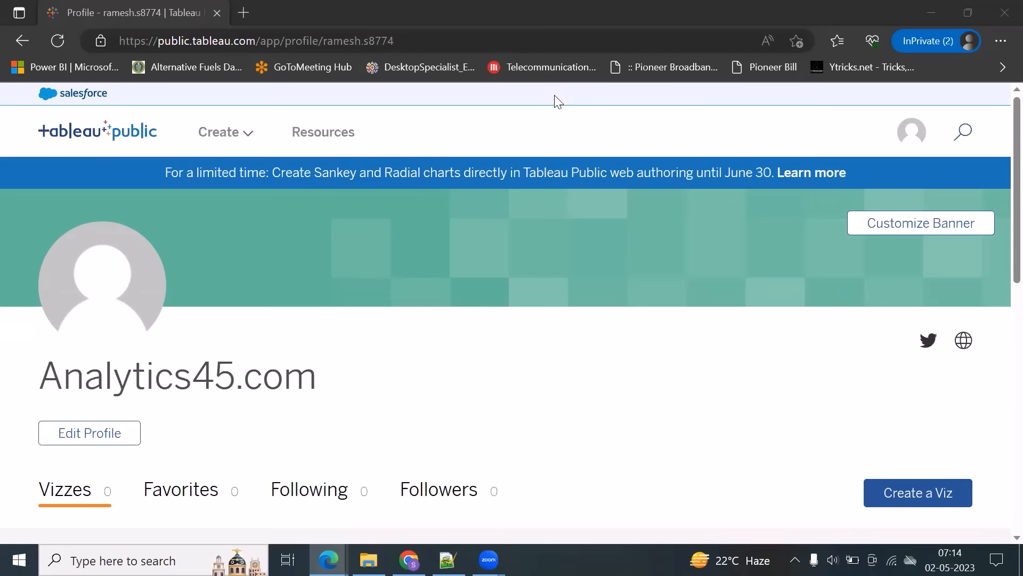
mouse_move(486, 136)
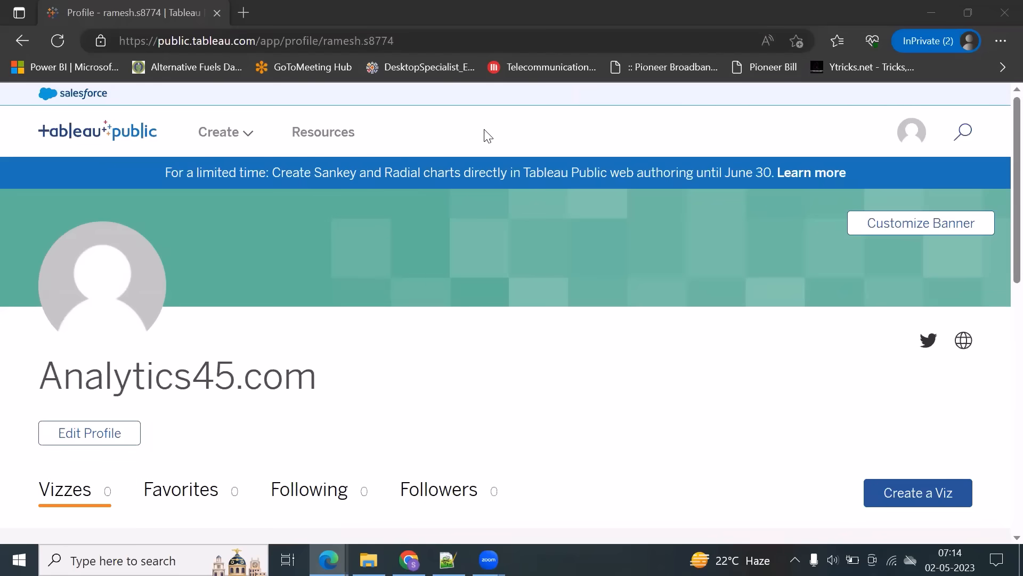
mouse_move(618, 81)
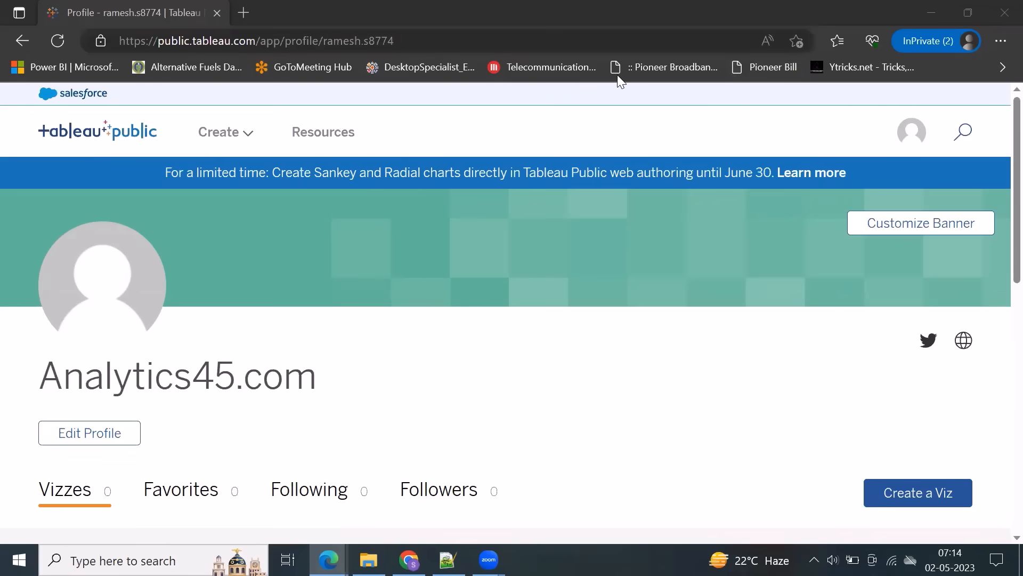
mouse_move(390, 168)
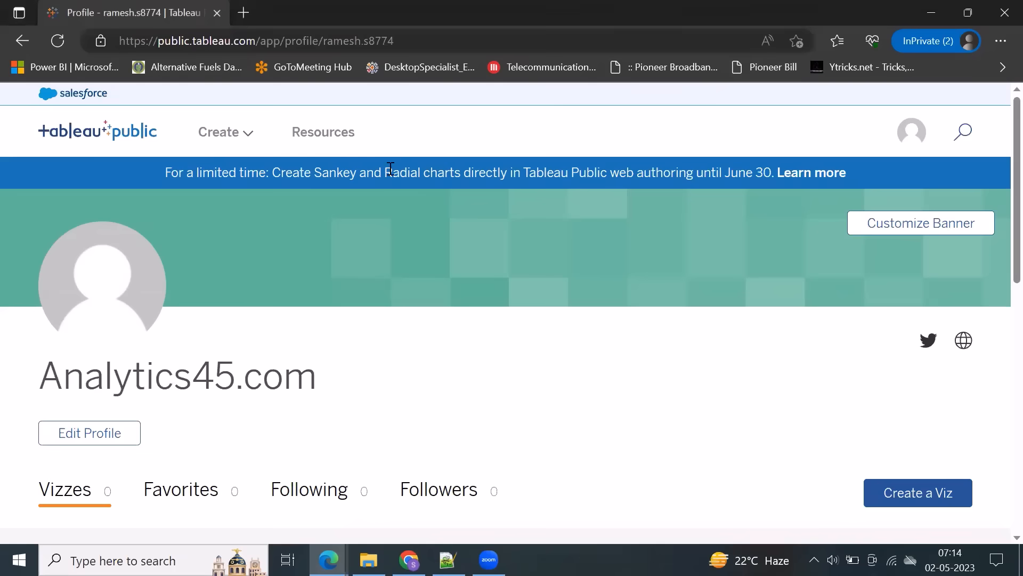
Bring up the Create menu on the profile page showing web authoring and desktop options
left_click(225, 132)
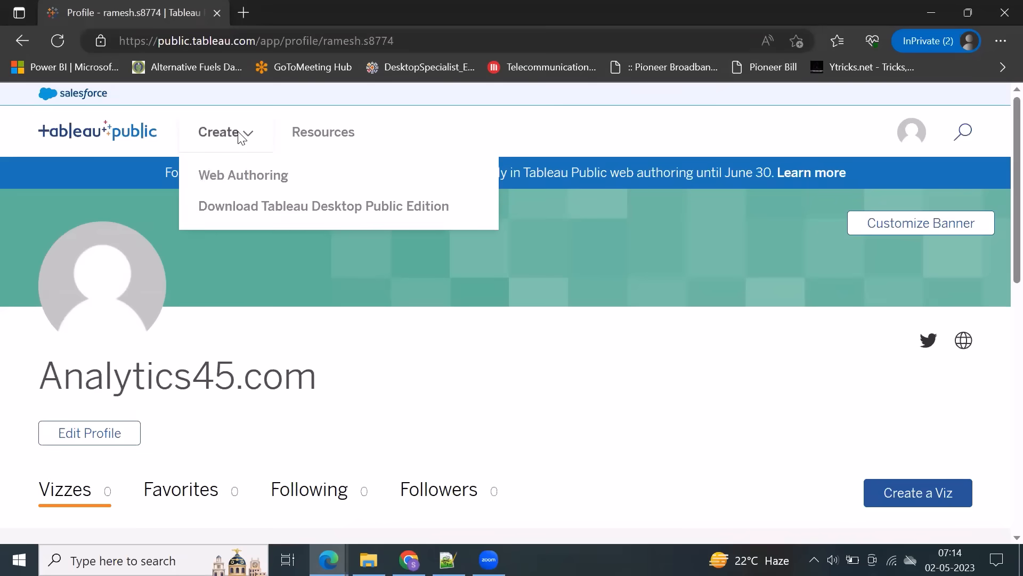
mouse_move(238, 182)
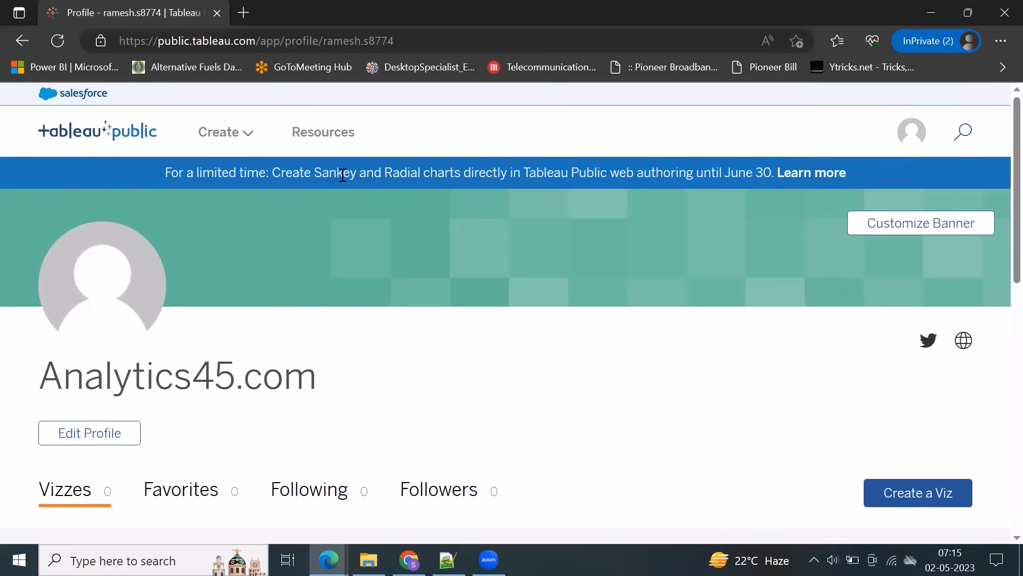
left_click(224, 132)
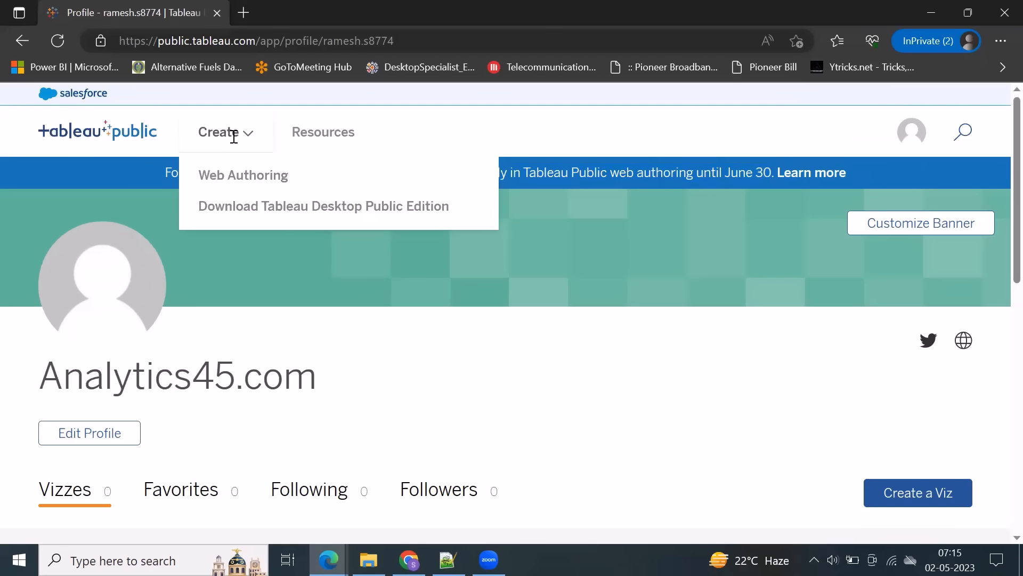
mouse_move(236, 152)
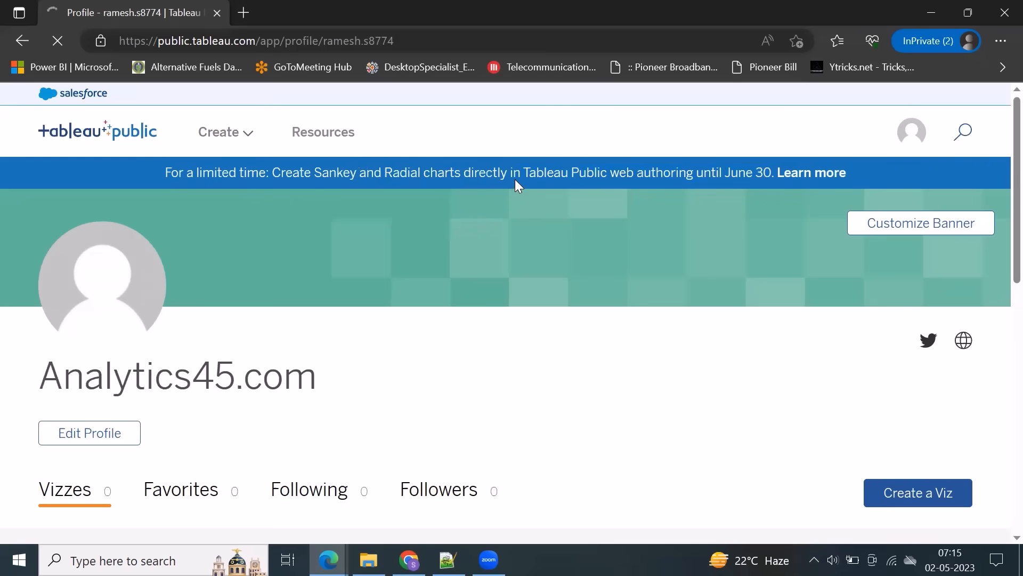
mouse_move(522, 199)
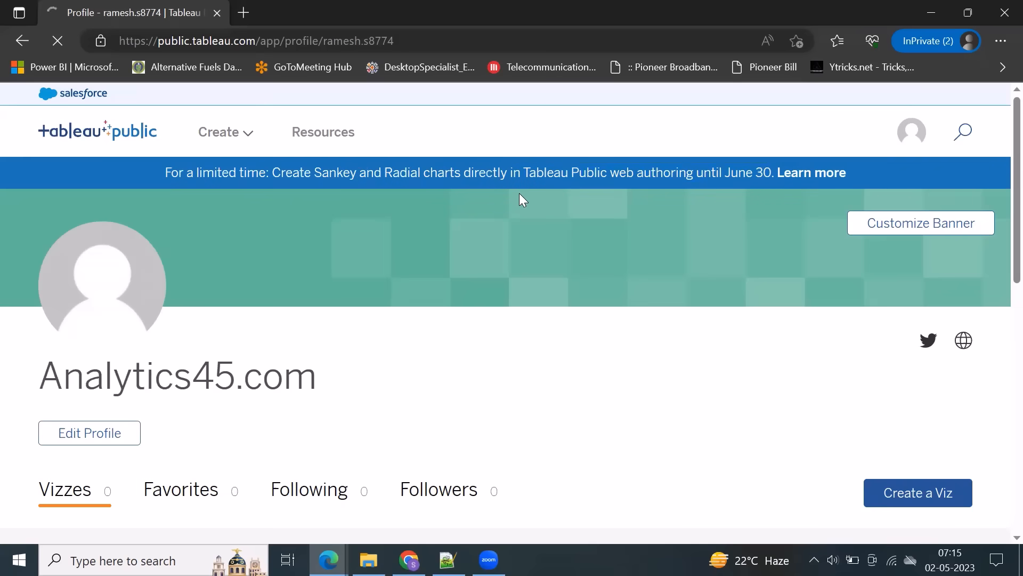
mouse_move(466, 176)
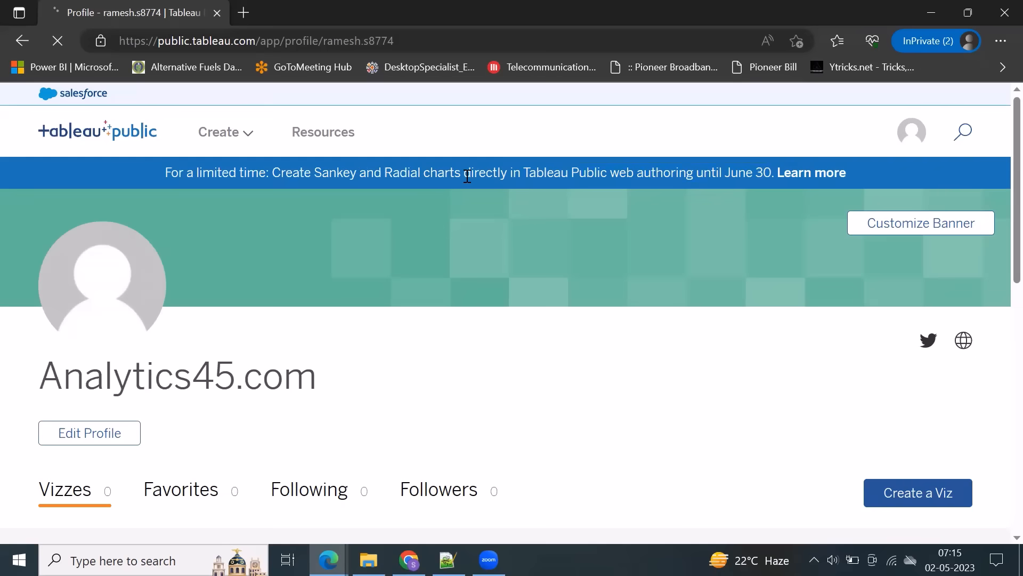
mouse_move(528, 174)
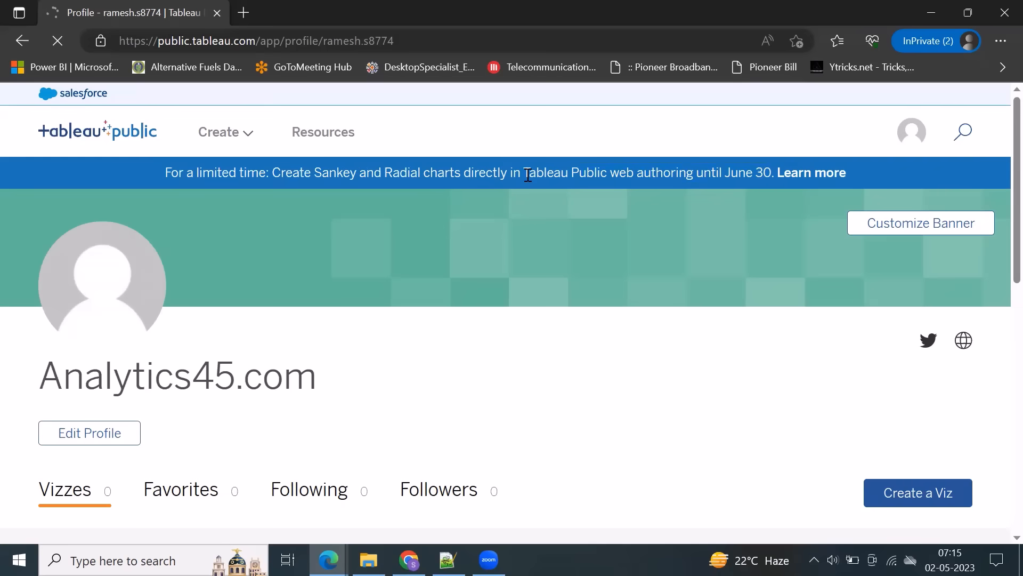
Browse Documents > My Tableau Repository > Datasources for a data file, then cancel without choosing one
left_click(918, 492)
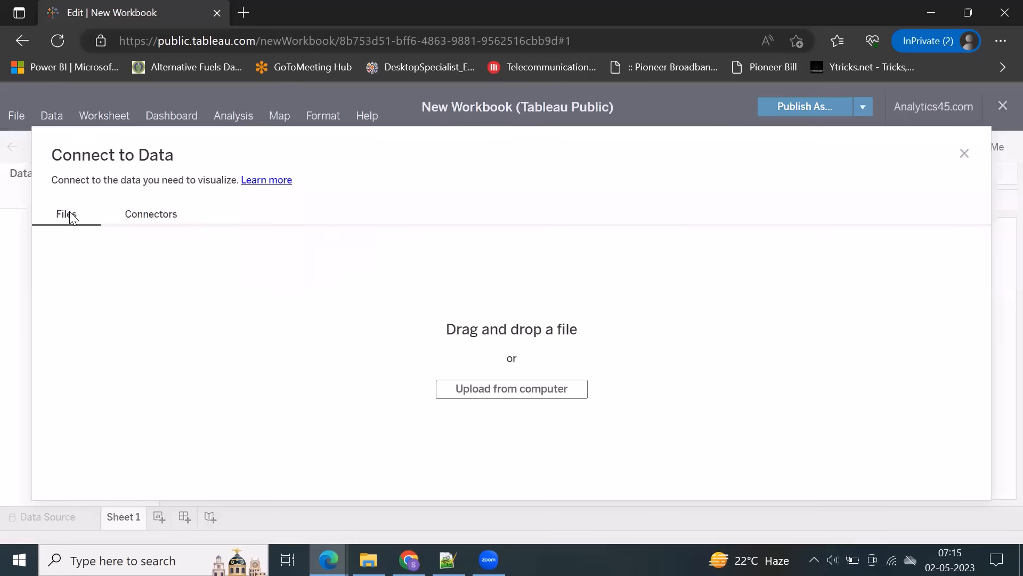
left_click(510, 388)
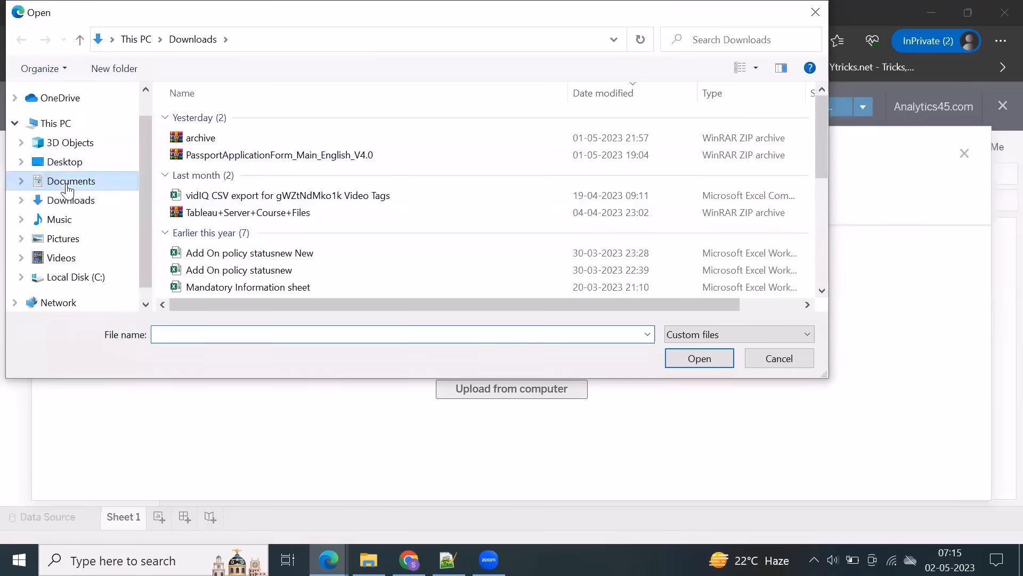
left_click(70, 181)
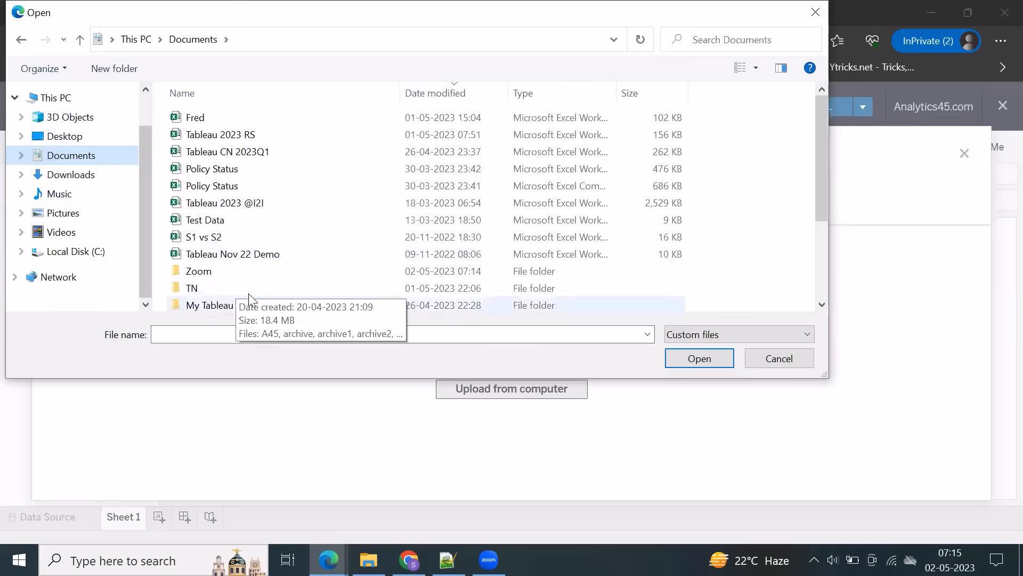
double_click(210, 305)
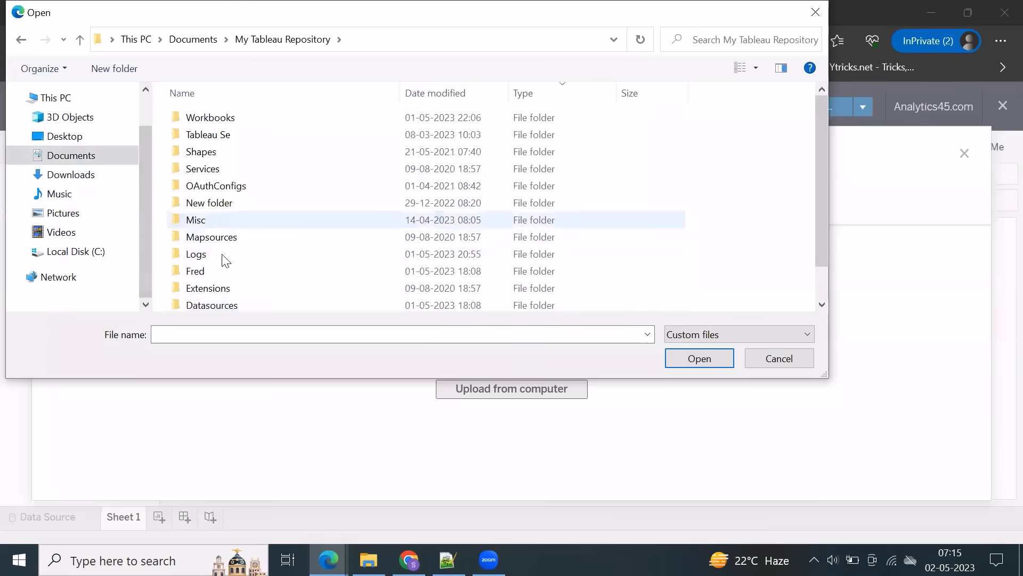
double_click(211, 305)
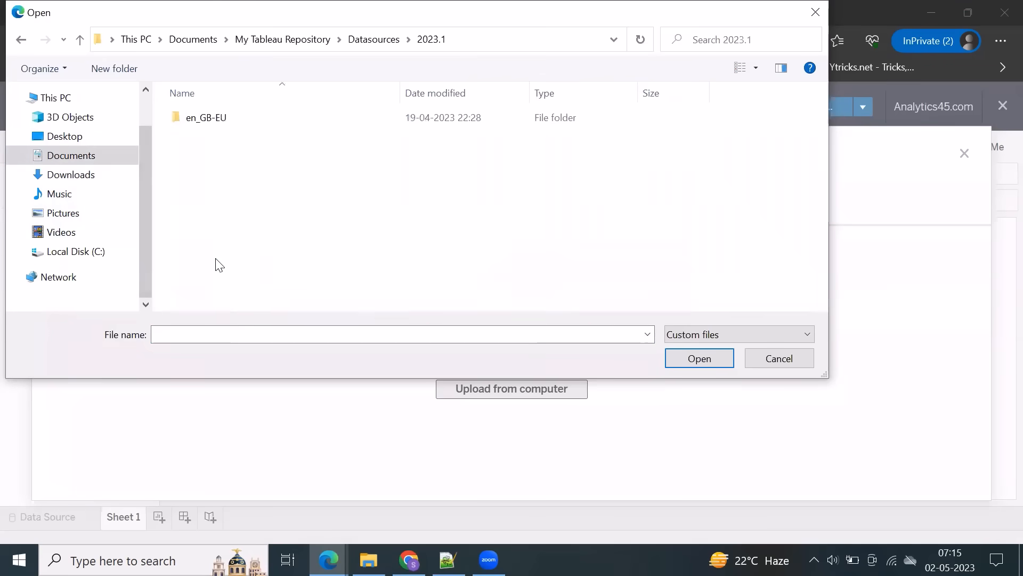
left_click(778, 358)
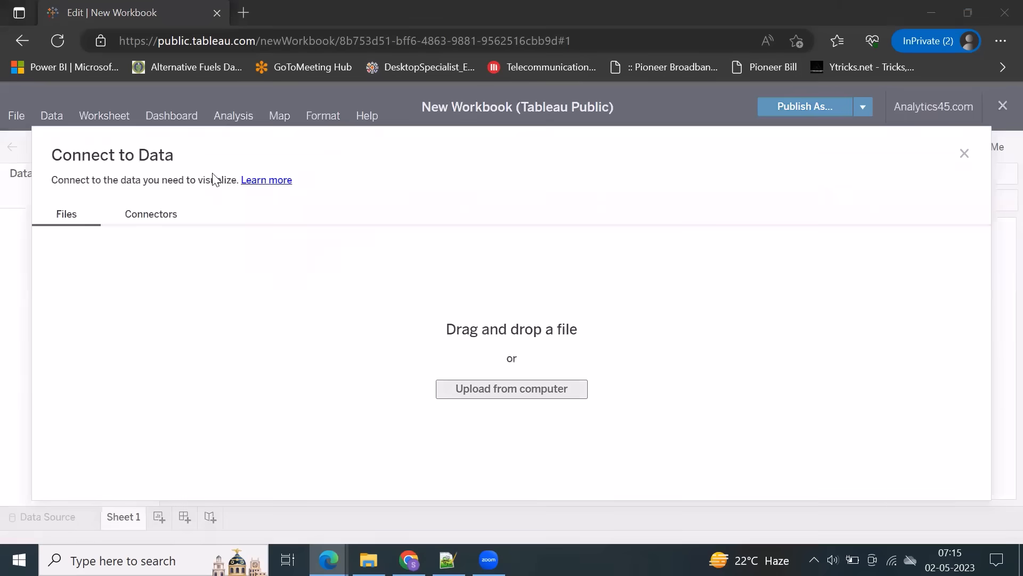
Connect the new workbook to the Sample - Superstore Excel data
left_click(510, 388)
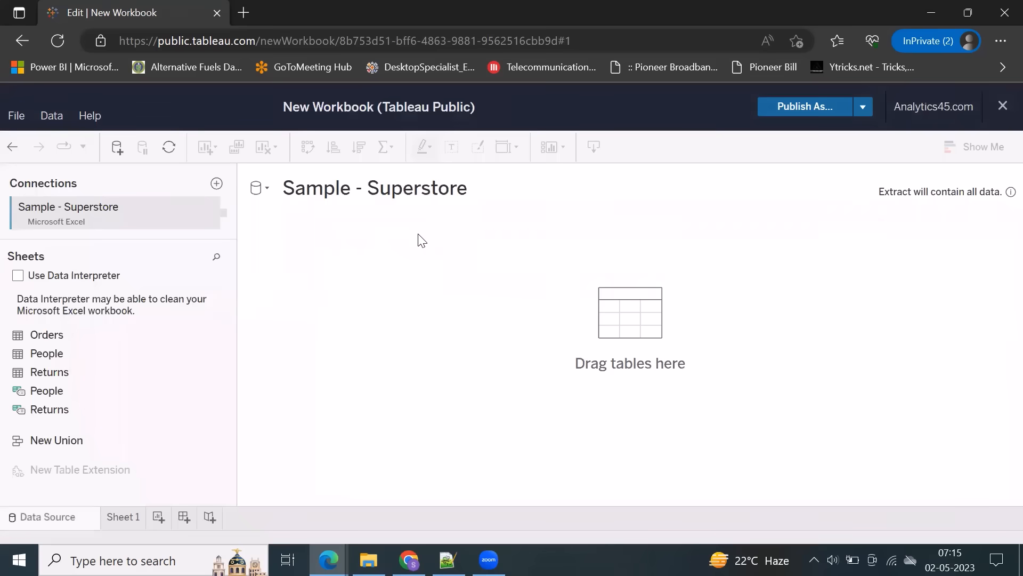
mouse_move(215, 272)
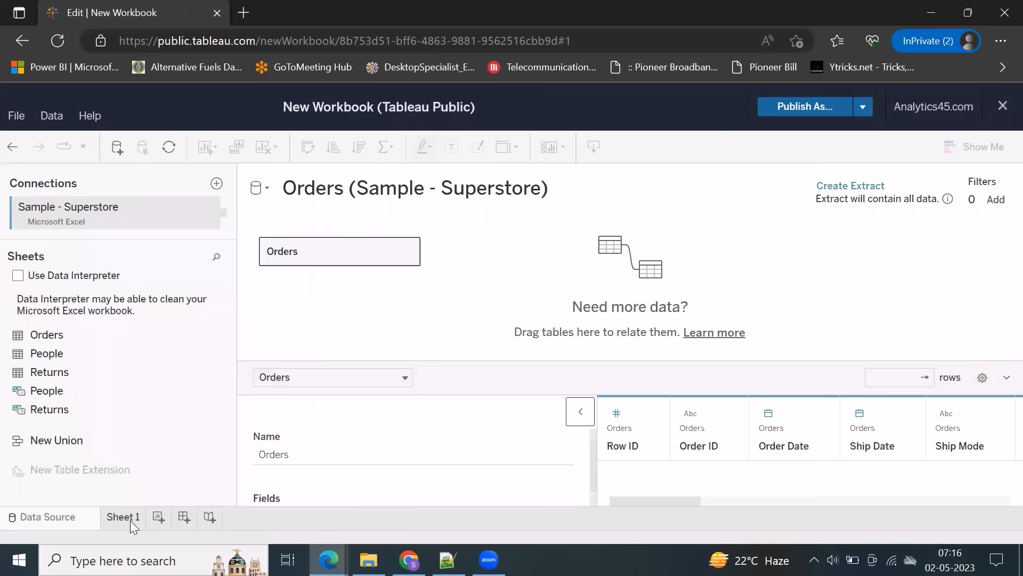
Go to the empty Sheet 1 worksheet and show the suggested chart types
left_click(849, 186)
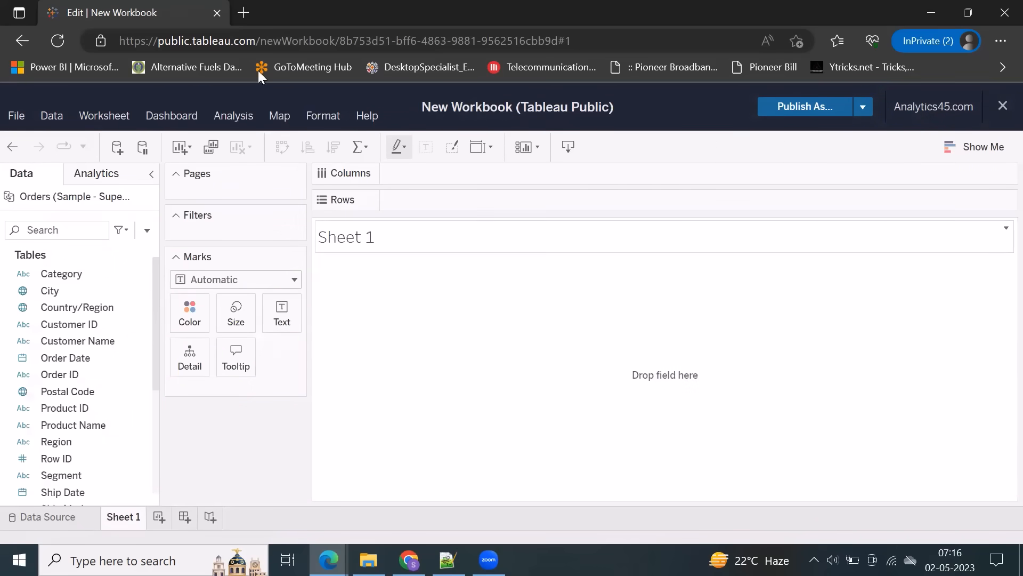
mouse_move(438, 265)
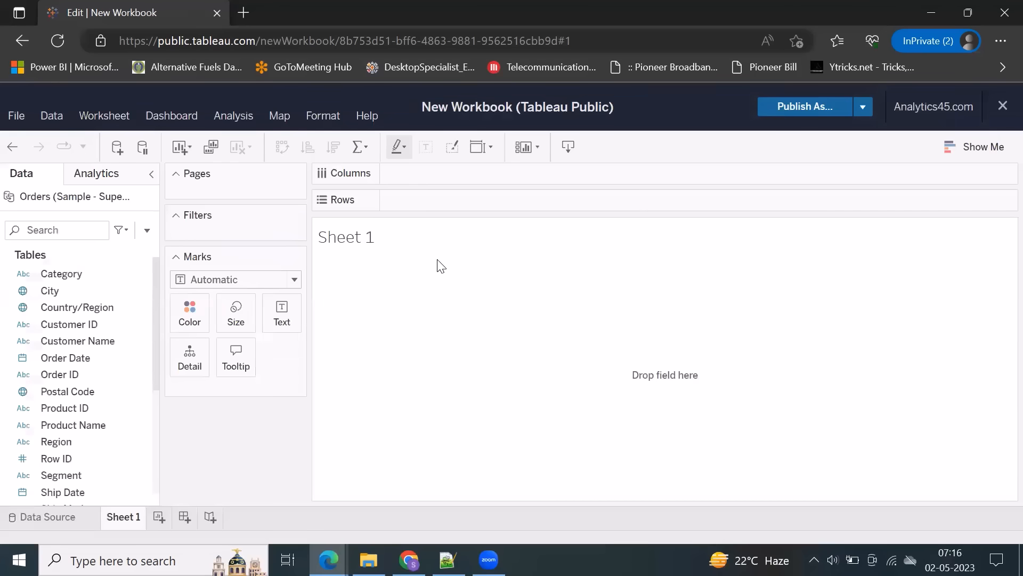
mouse_move(315, 284)
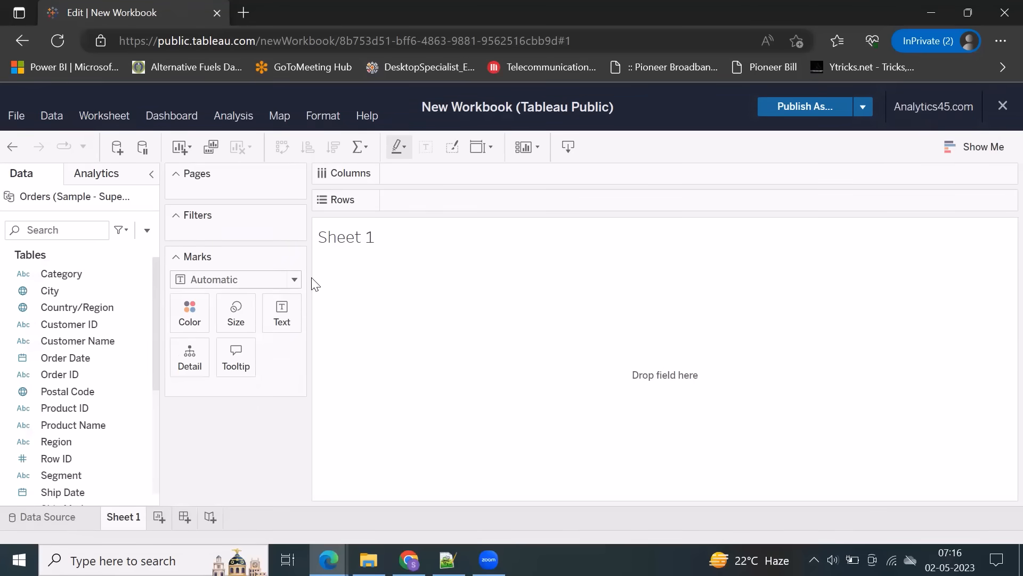
left_click(982, 146)
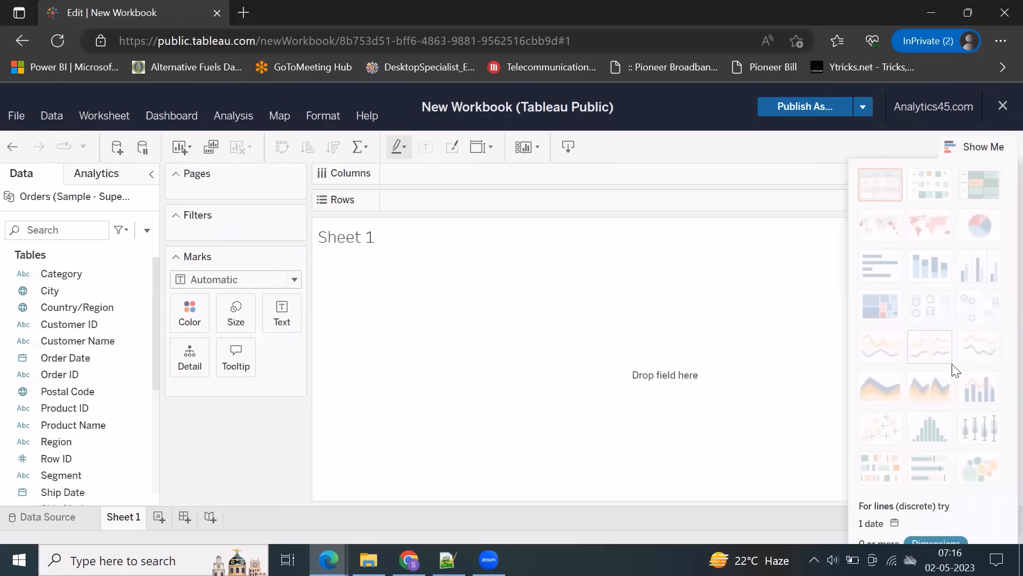
mouse_move(980, 225)
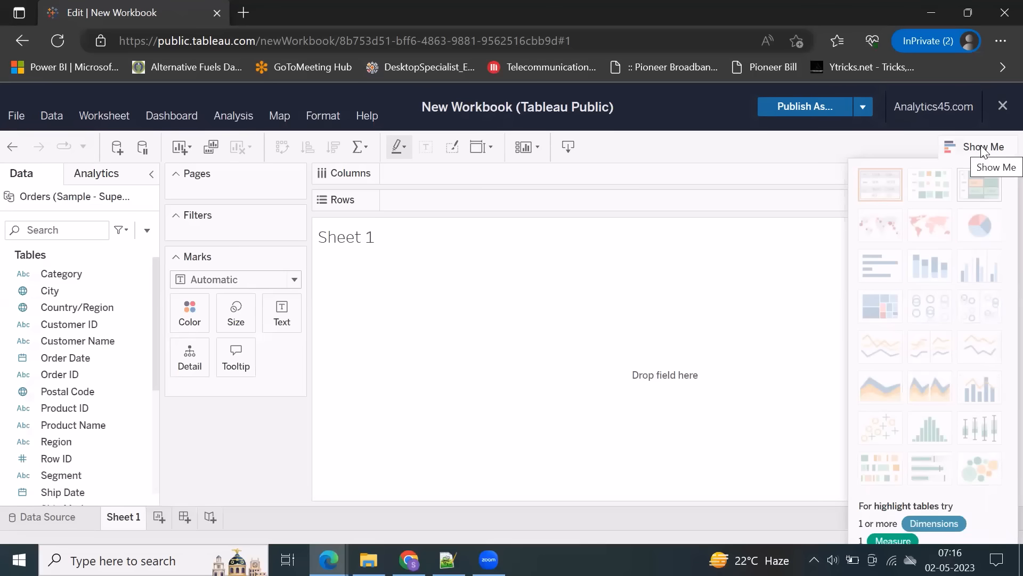
Put away the Show Me chart suggestions
left_click(982, 146)
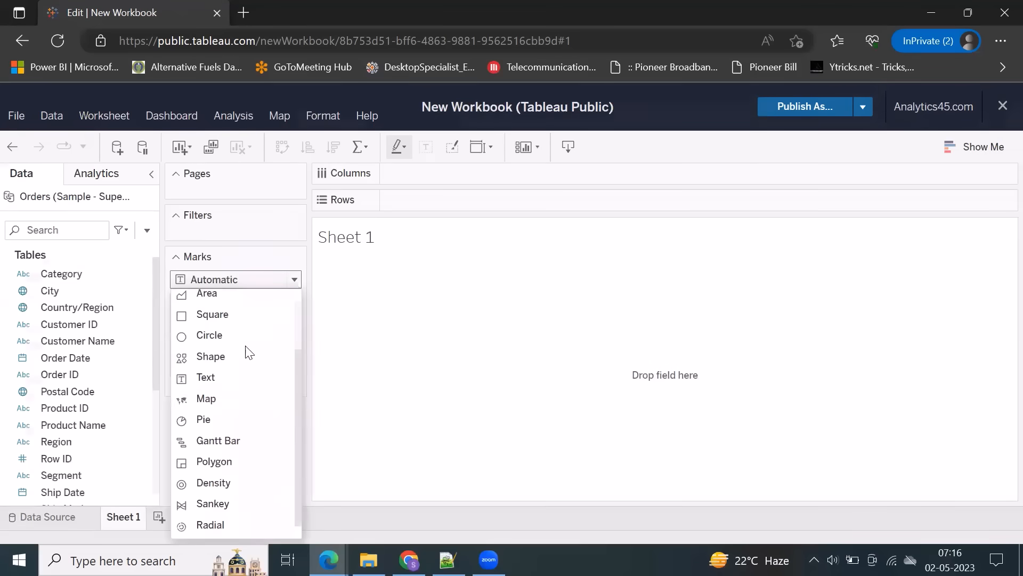
mouse_move(209, 524)
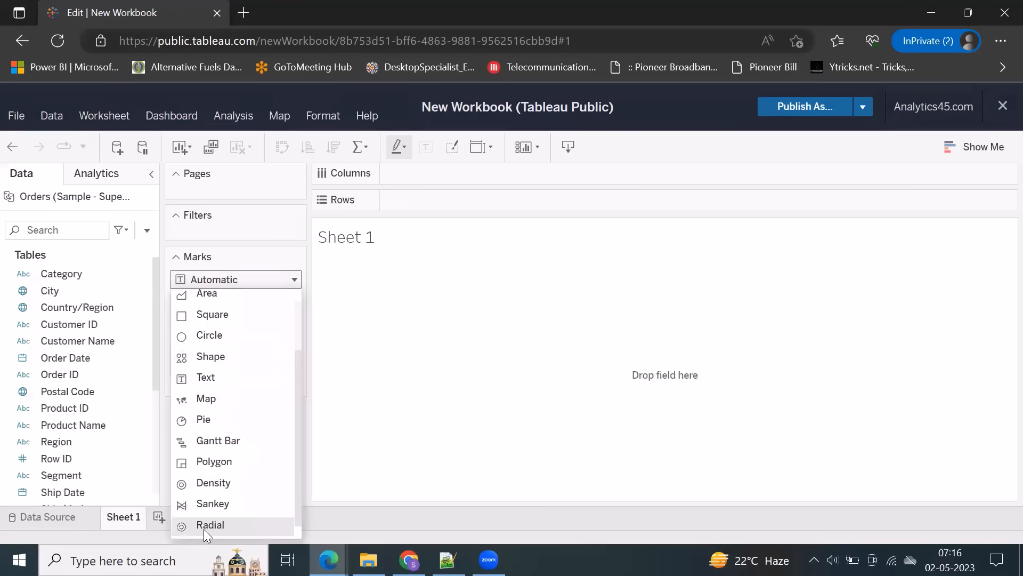
mouse_move(212, 503)
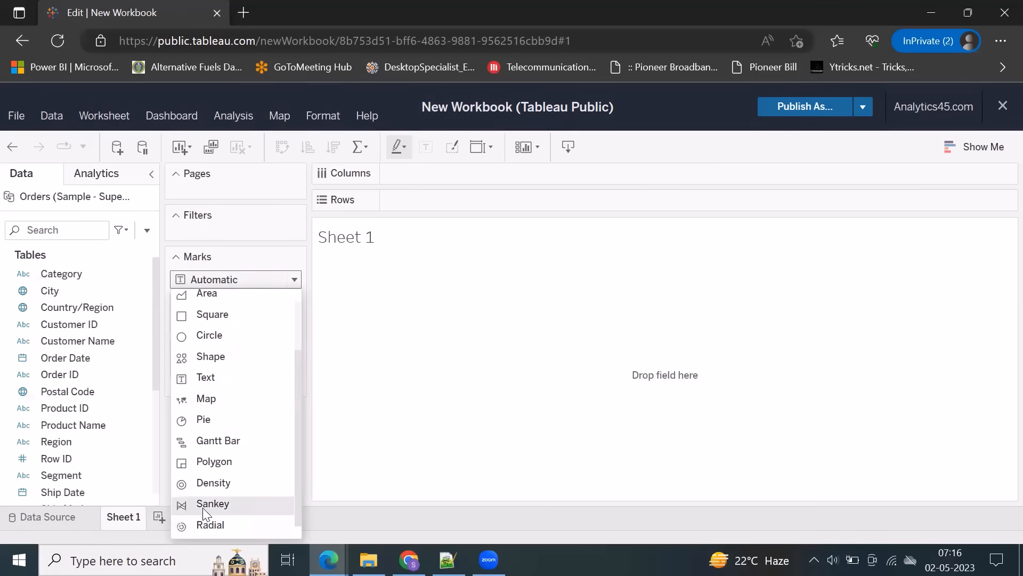
left_click(213, 504)
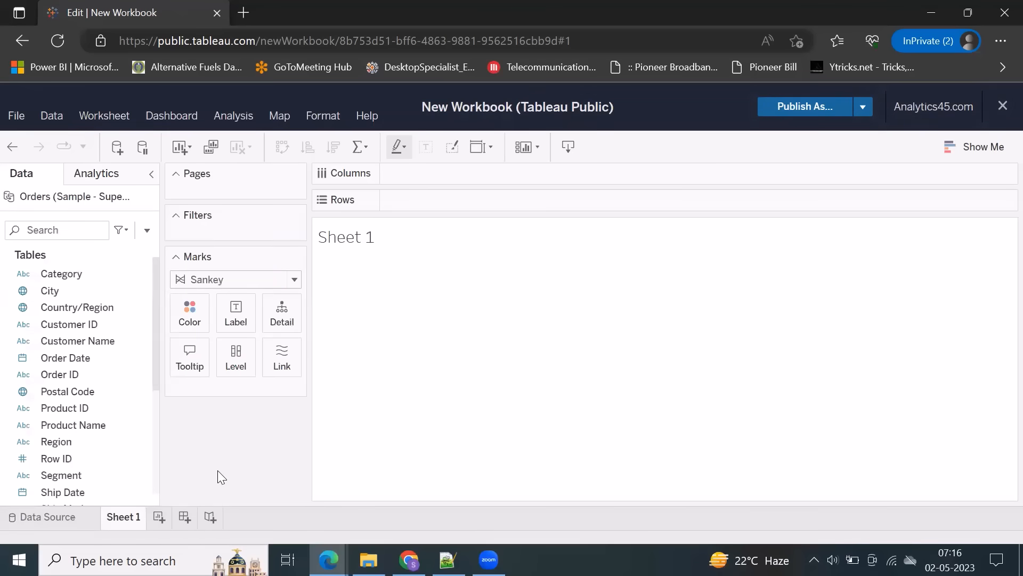
mouse_move(234, 357)
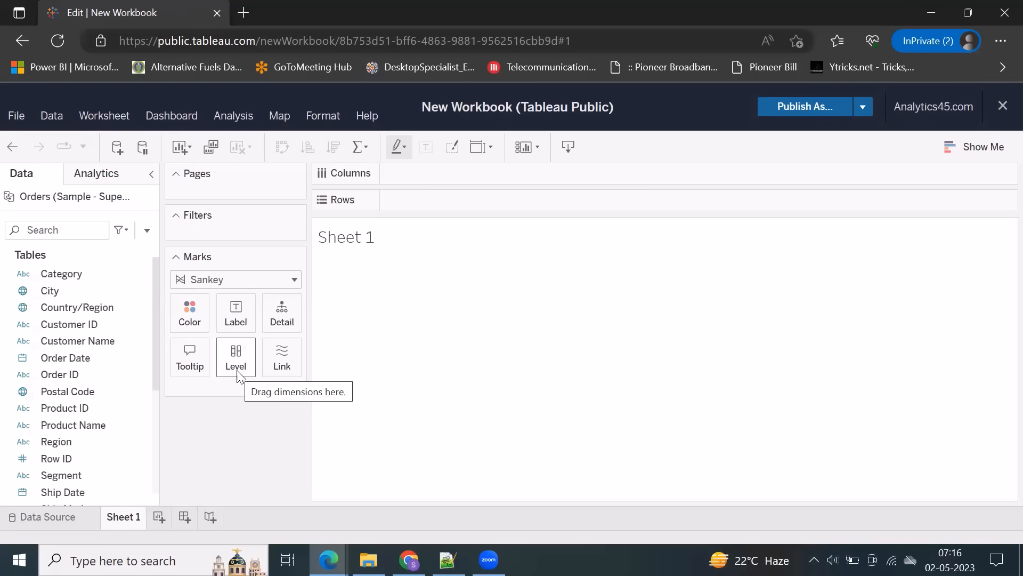
mouse_move(263, 374)
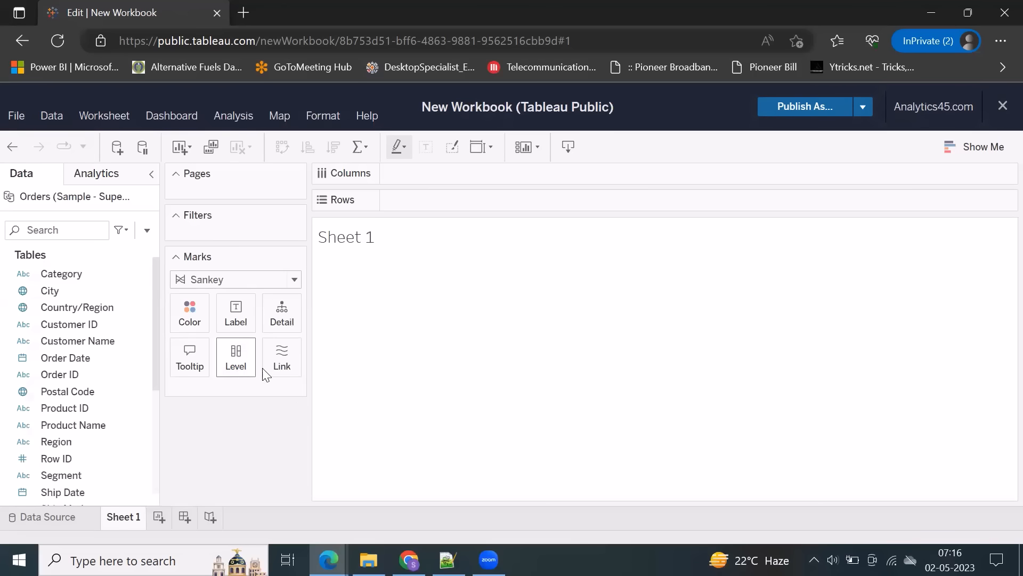
mouse_move(238, 362)
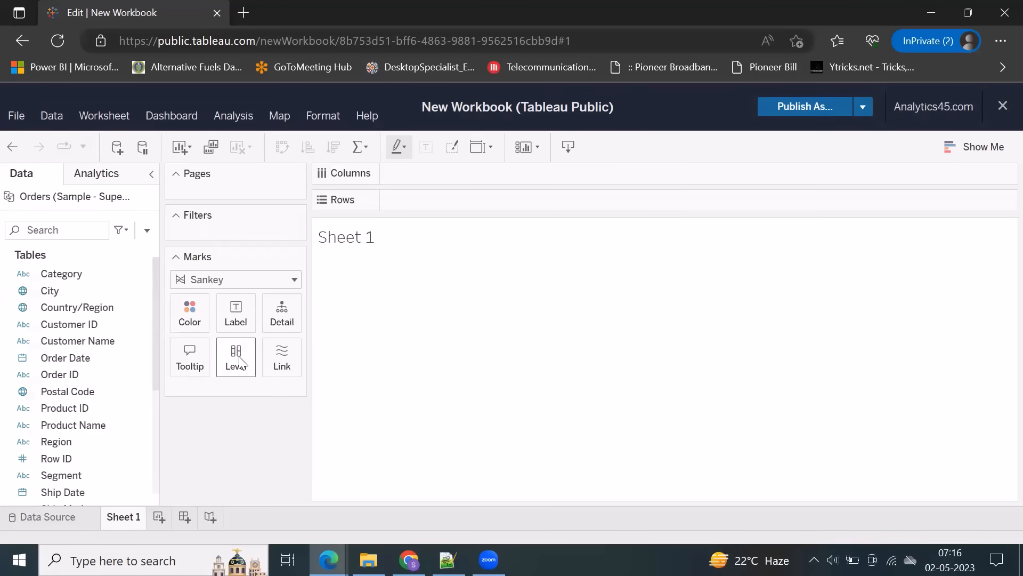
Place Category and Region as Sankey levels so the chart flows Category to Region
left_click(62, 274)
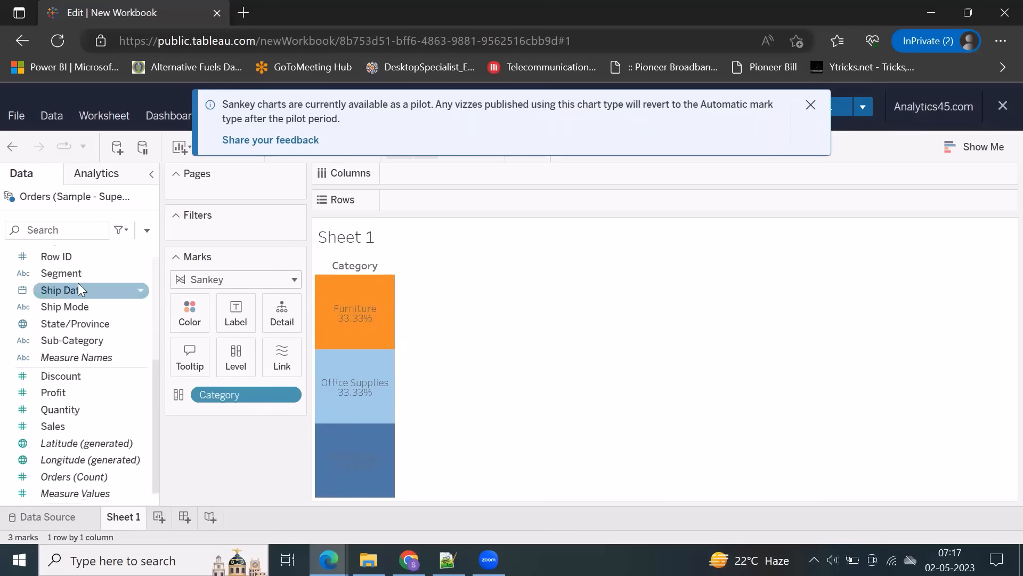
scroll("up", 3)
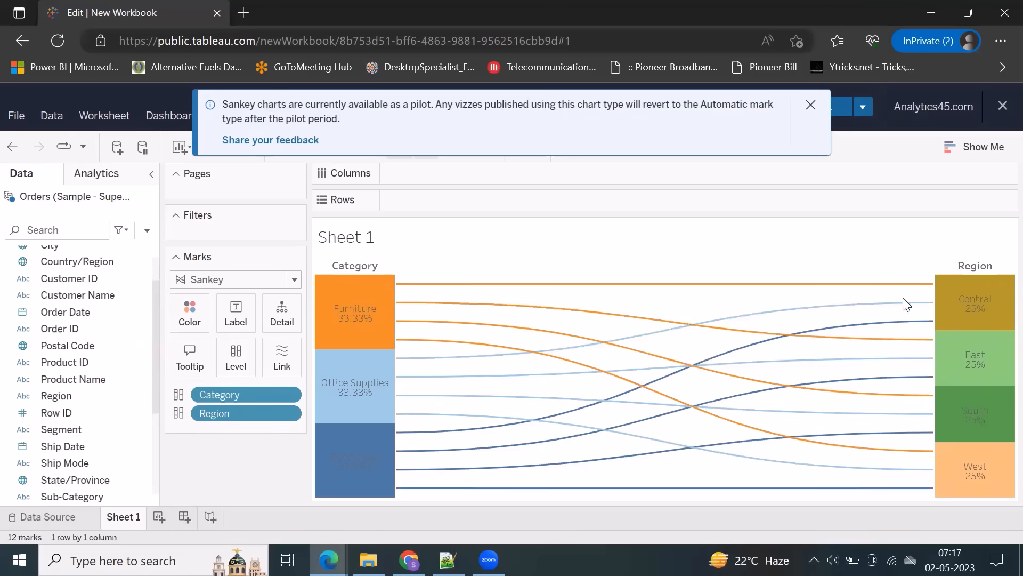
mouse_move(274, 350)
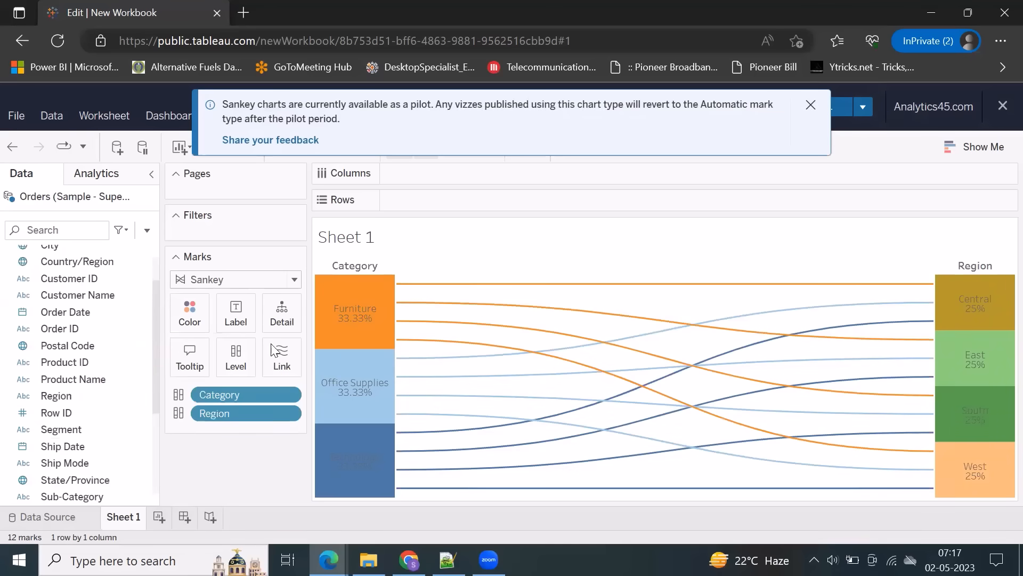
mouse_move(810, 106)
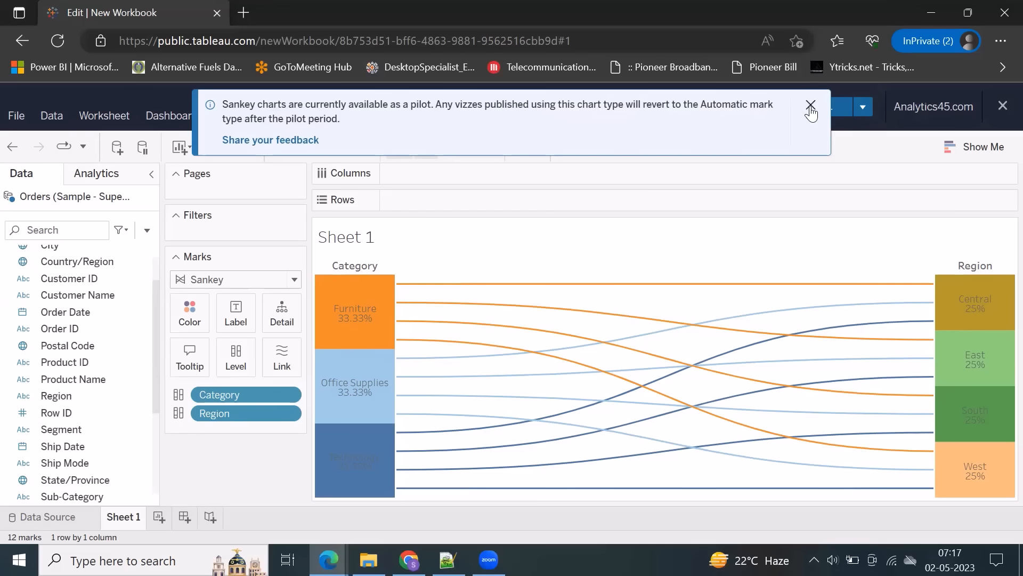
Dismiss the pilot notice and add Segment as a third Sankey level after Region
left_click(811, 105)
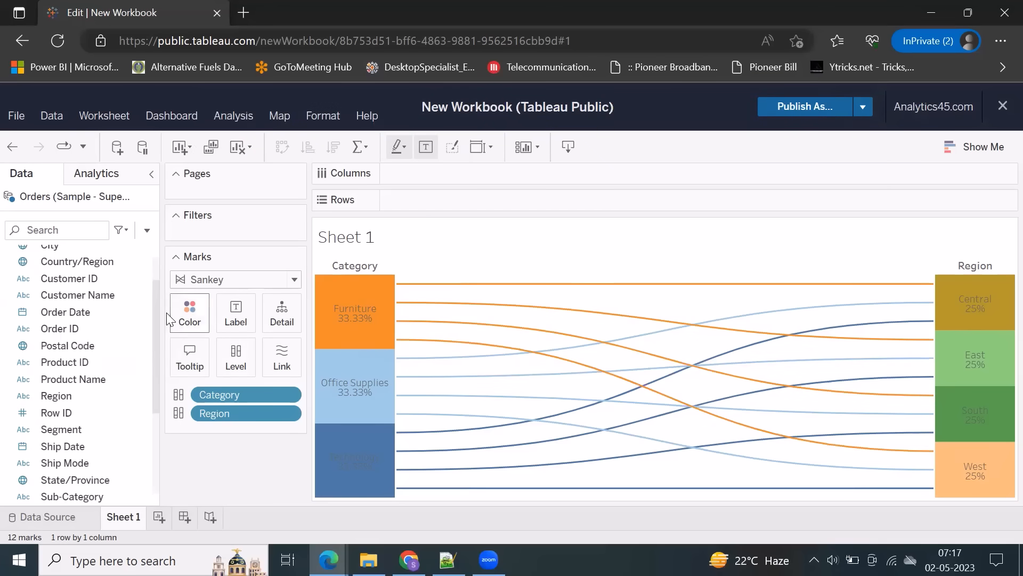
mouse_move(281, 366)
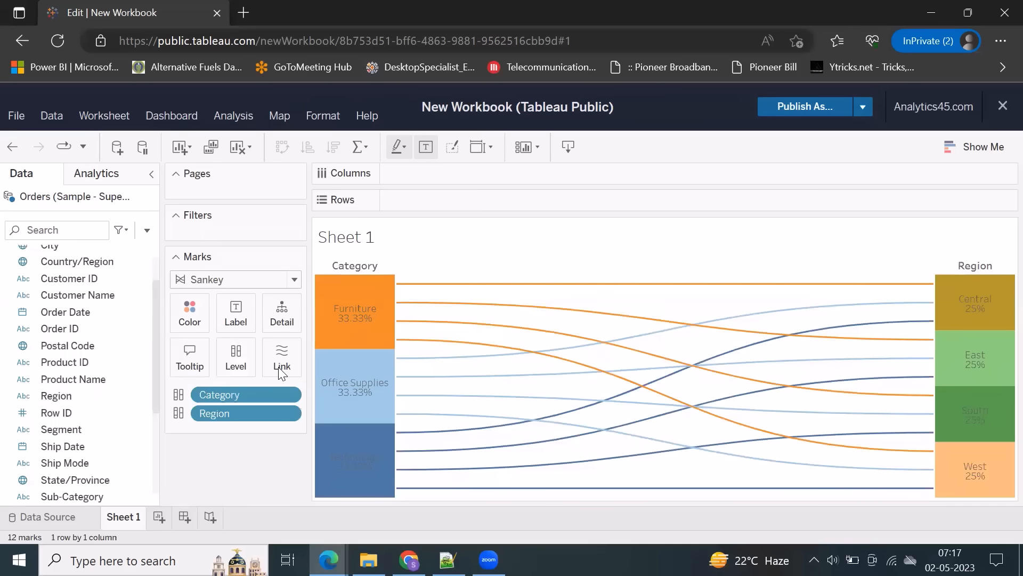
mouse_move(56, 396)
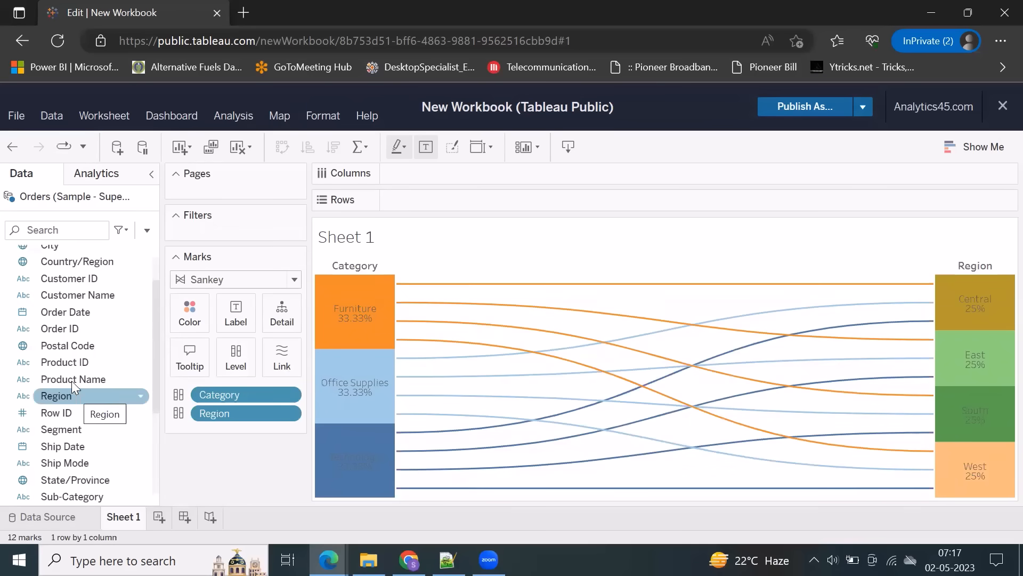
mouse_move(62, 428)
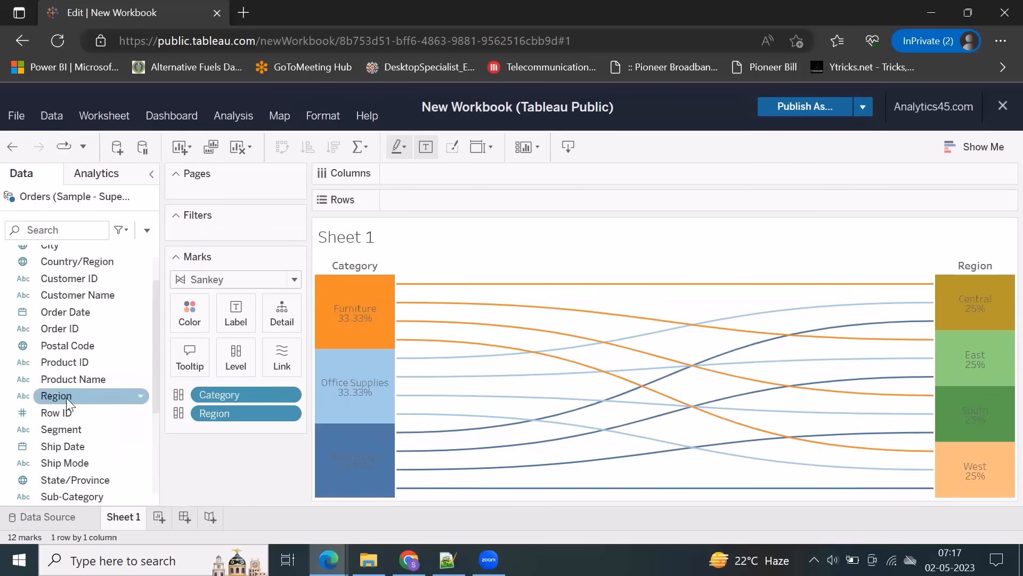
left_click(61, 429)
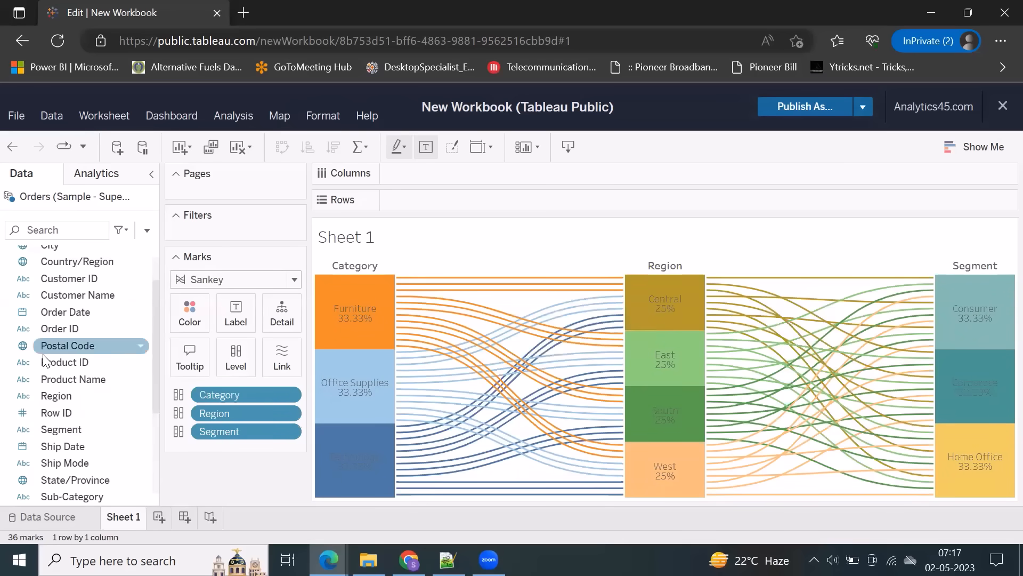
scroll("down", 3)
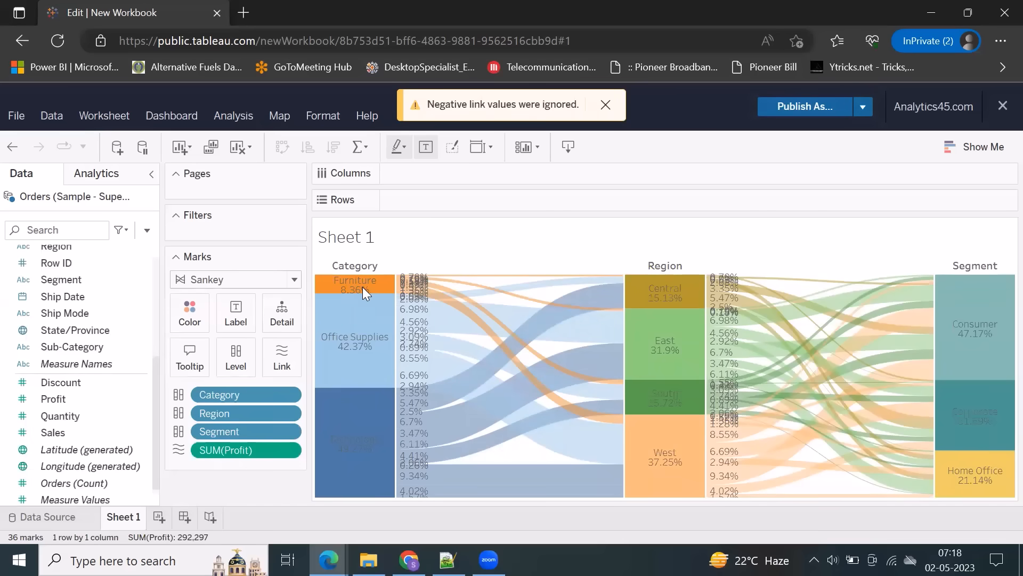
mouse_move(541, 364)
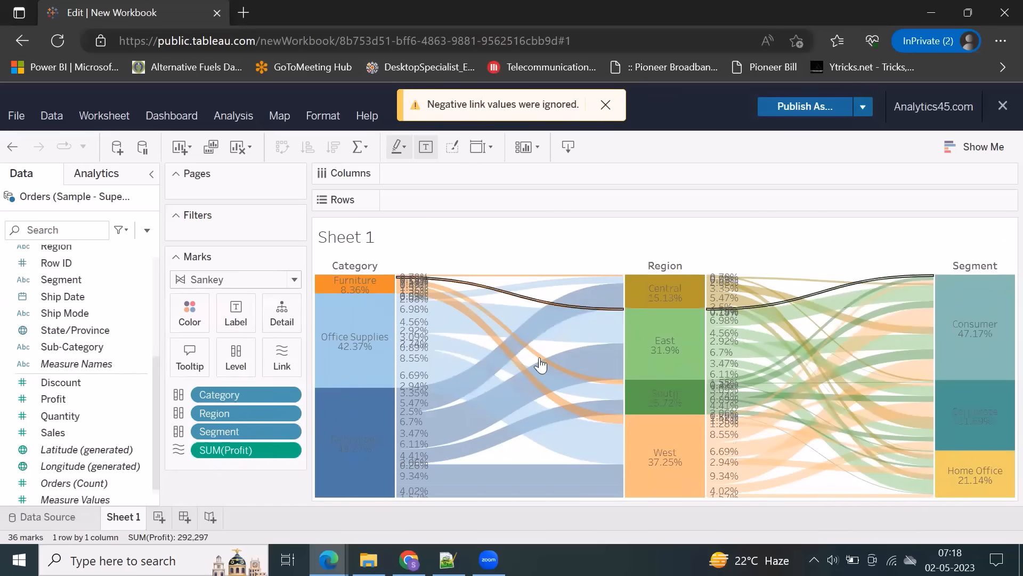
mouse_move(353, 429)
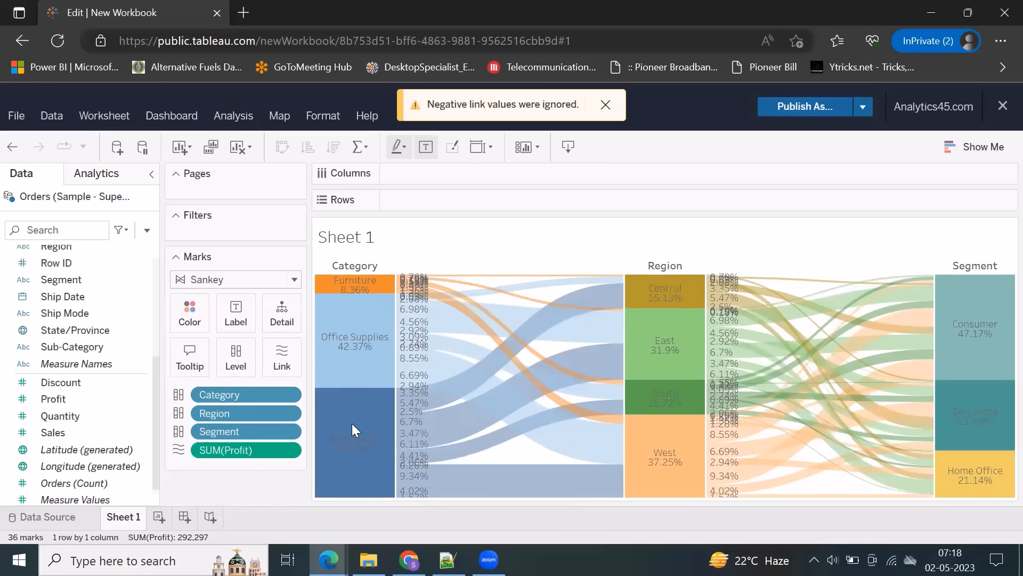
mouse_move(568, 251)
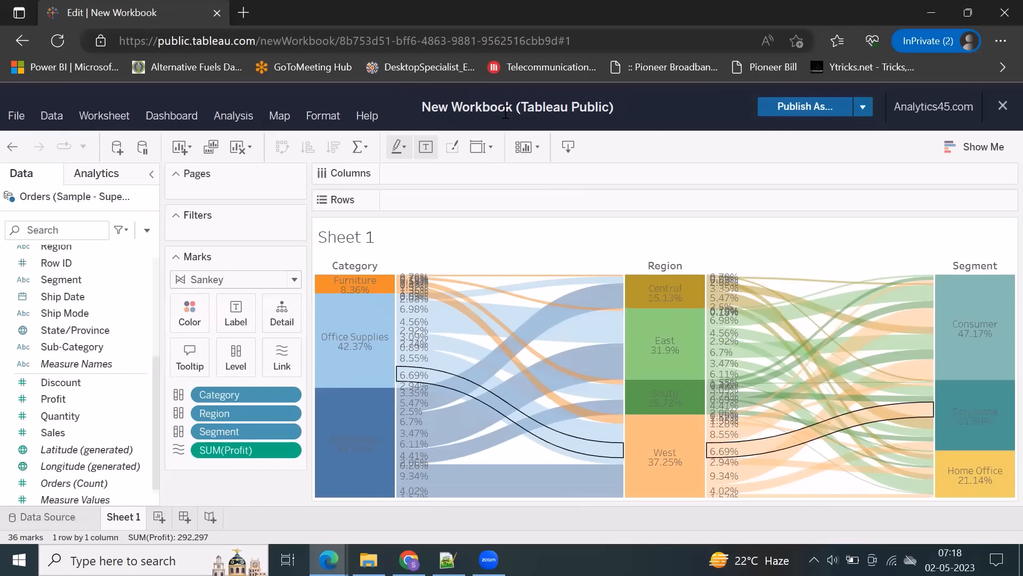
mouse_move(804, 116)
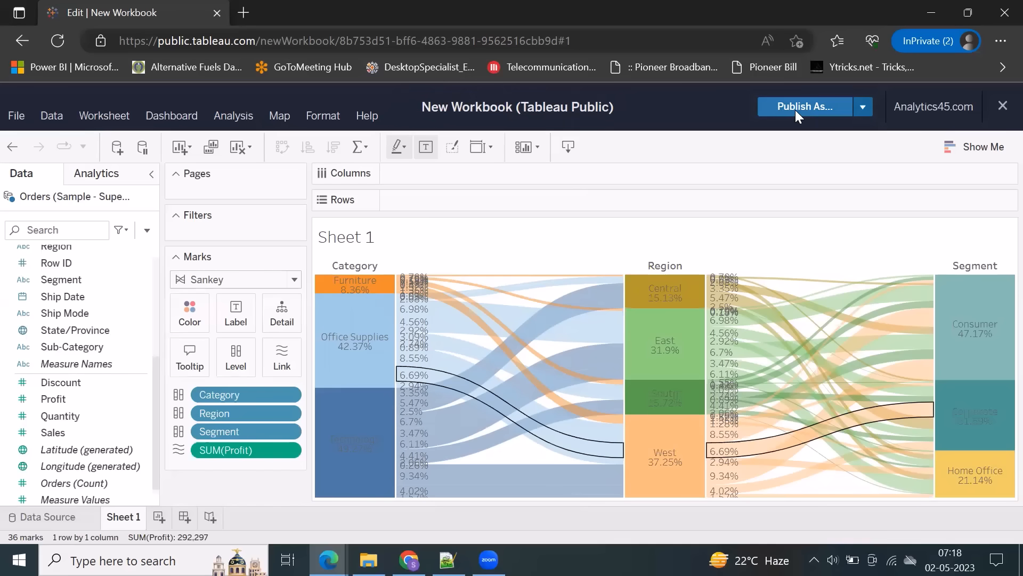
Publish the workbook to Tableau Public under the name 'Sankey Chart'
left_click(805, 106)
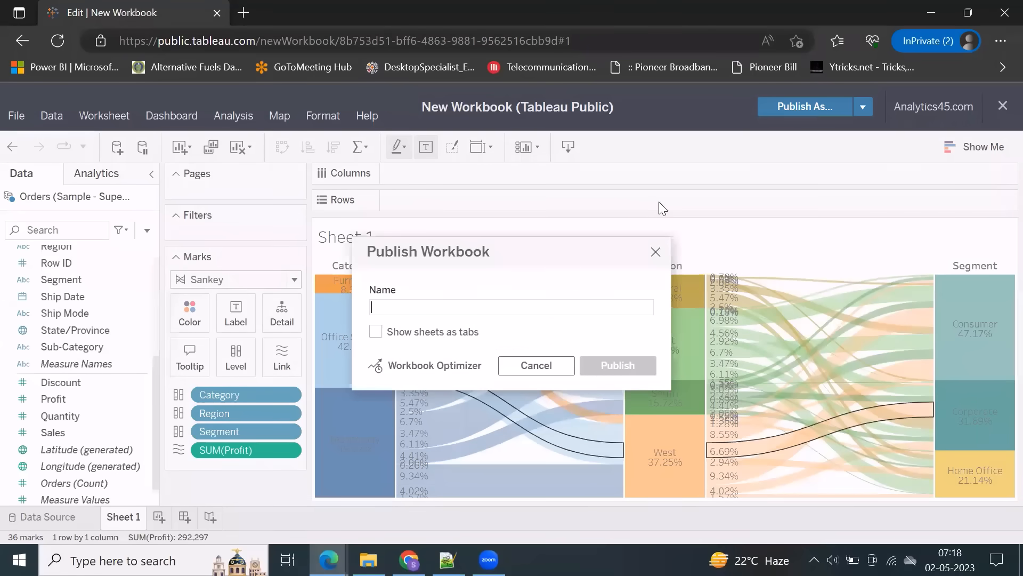
type("Sankey C")
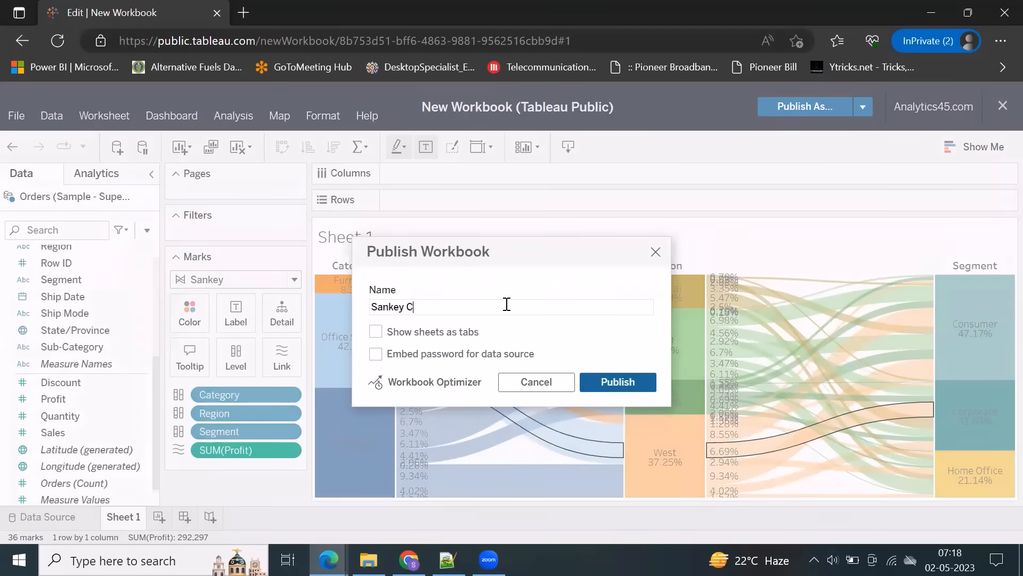
left_click(534, 382)
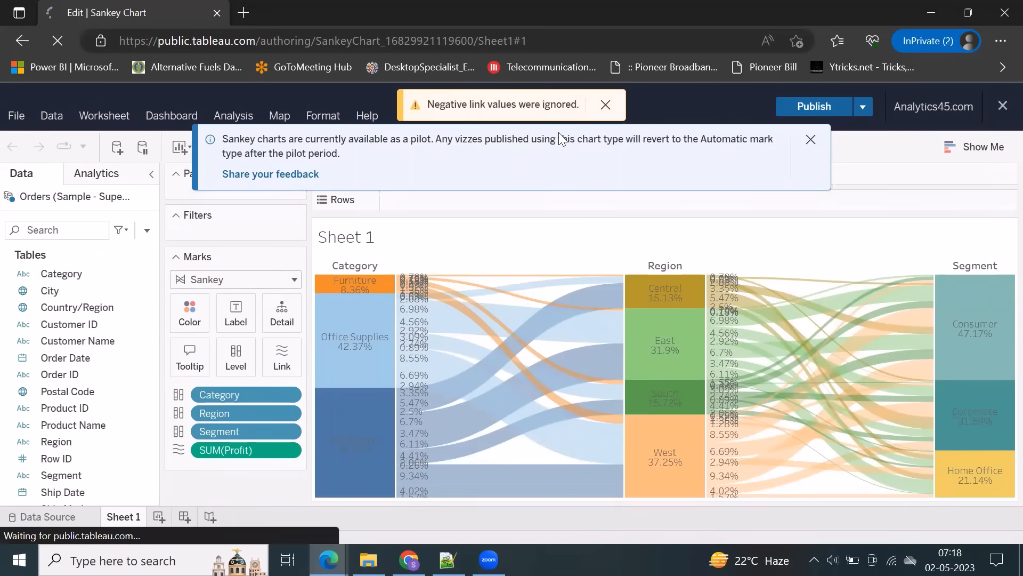
Dismiss the negative link values warning and review the published Sankey Chart page
left_click(813, 105)
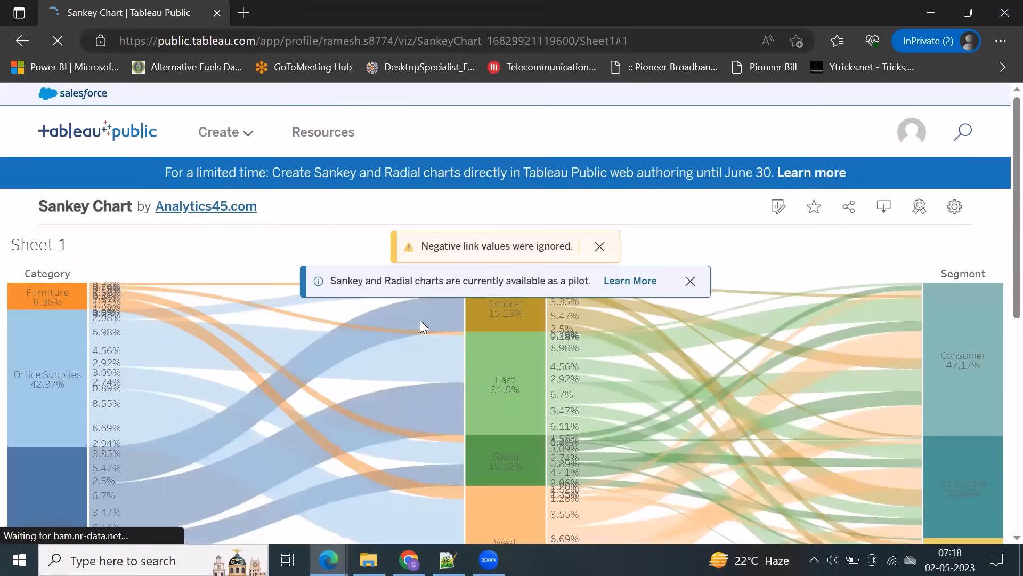
left_click(598, 246)
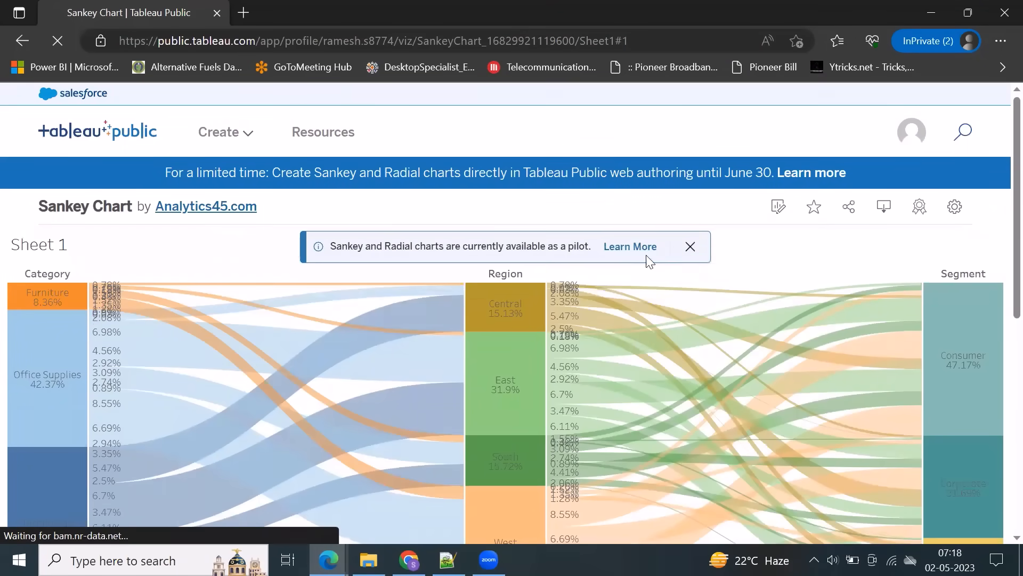
scroll("down", 3)
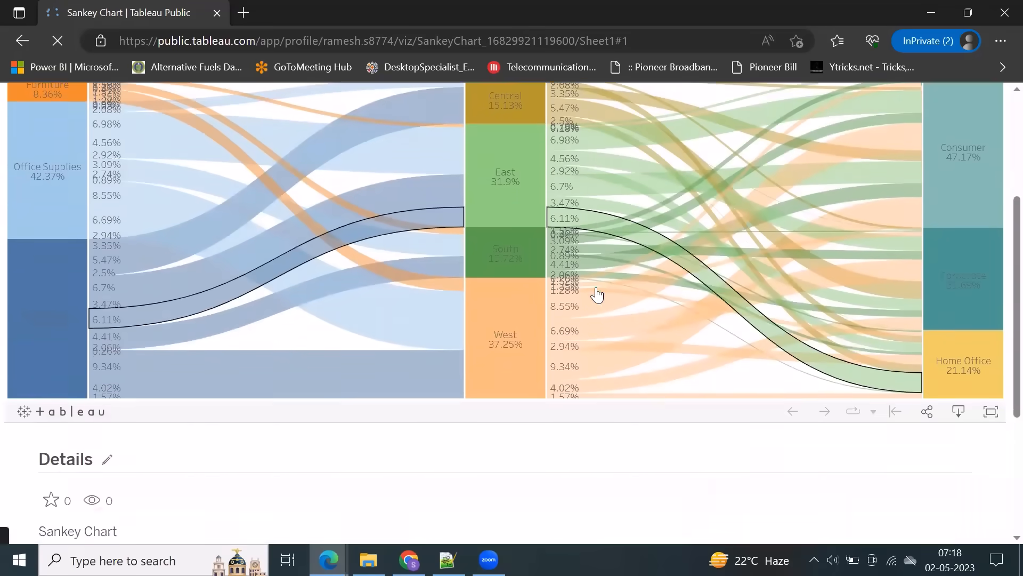
scroll("up", 3)
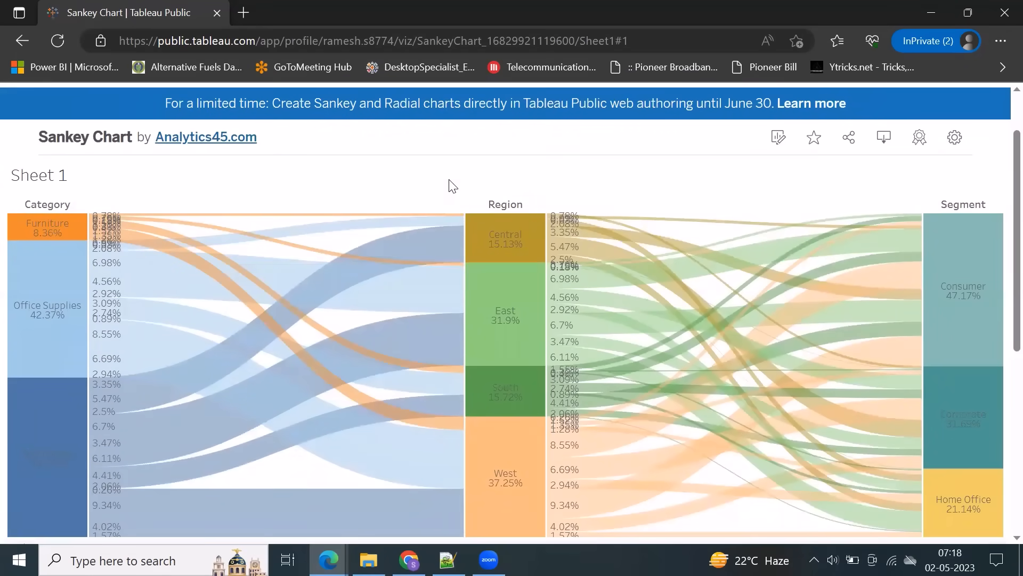
mouse_move(418, 193)
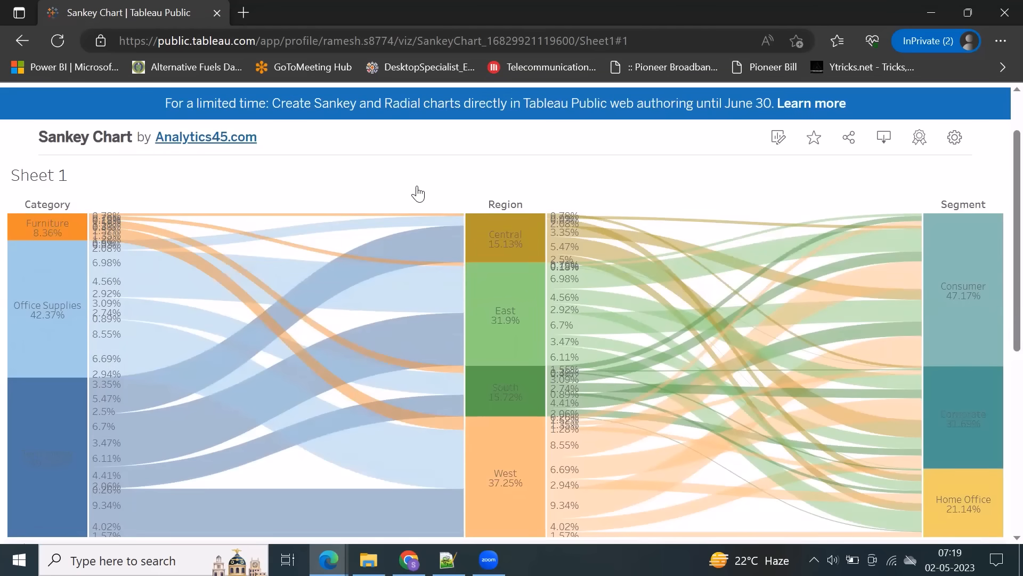
mouse_move(415, 196)
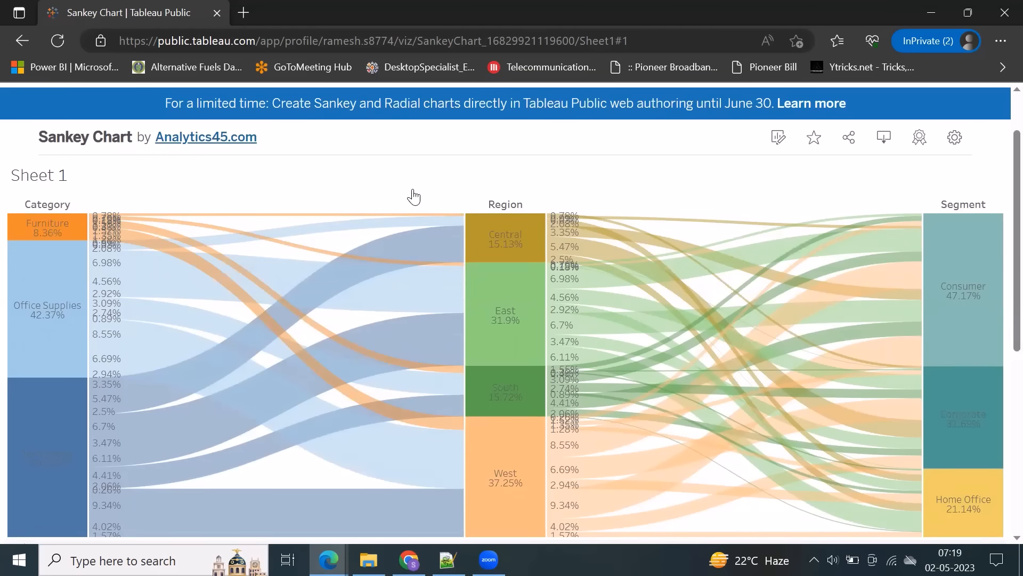
mouse_move(145, 238)
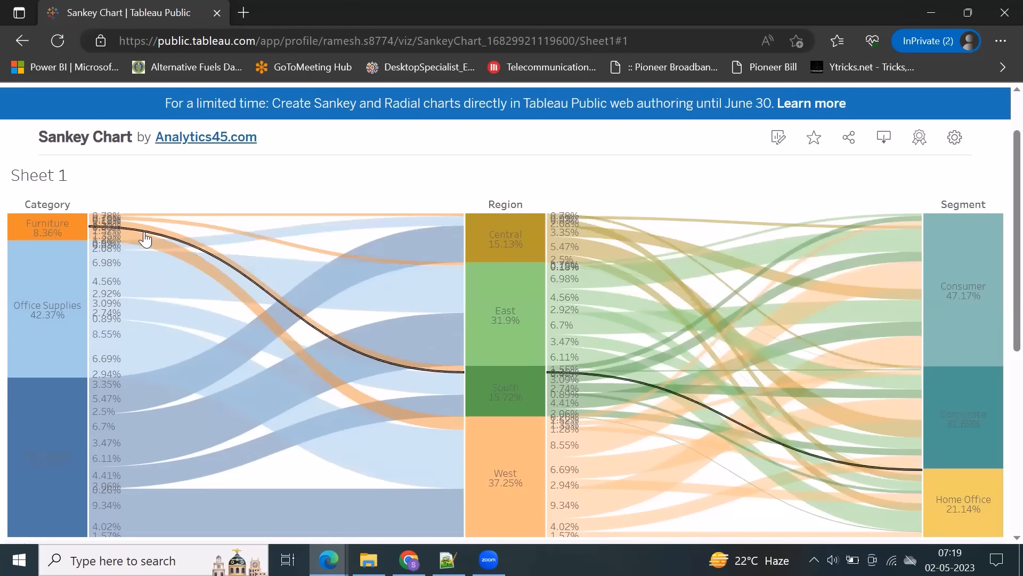
mouse_move(216, 189)
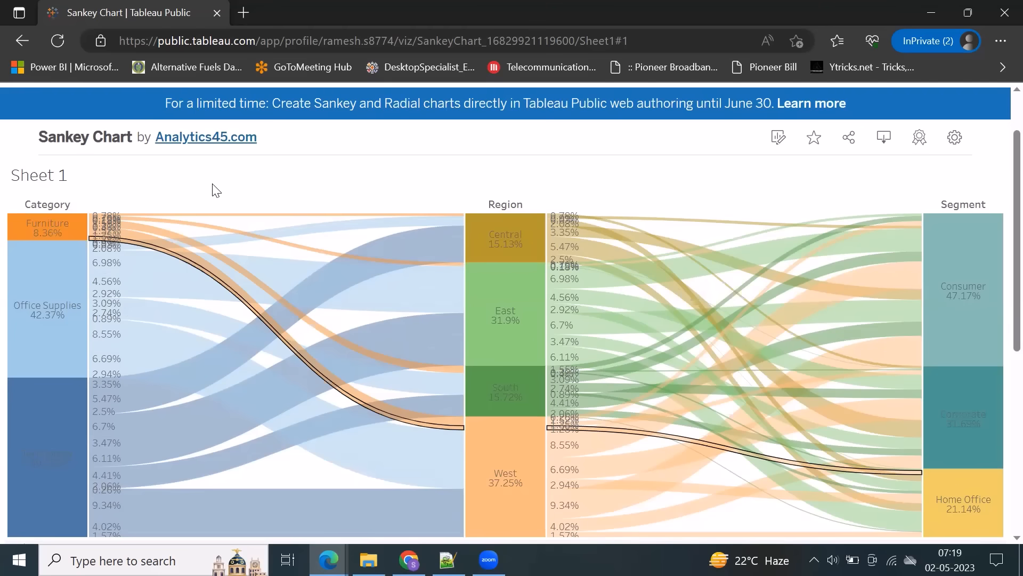
mouse_move(505, 96)
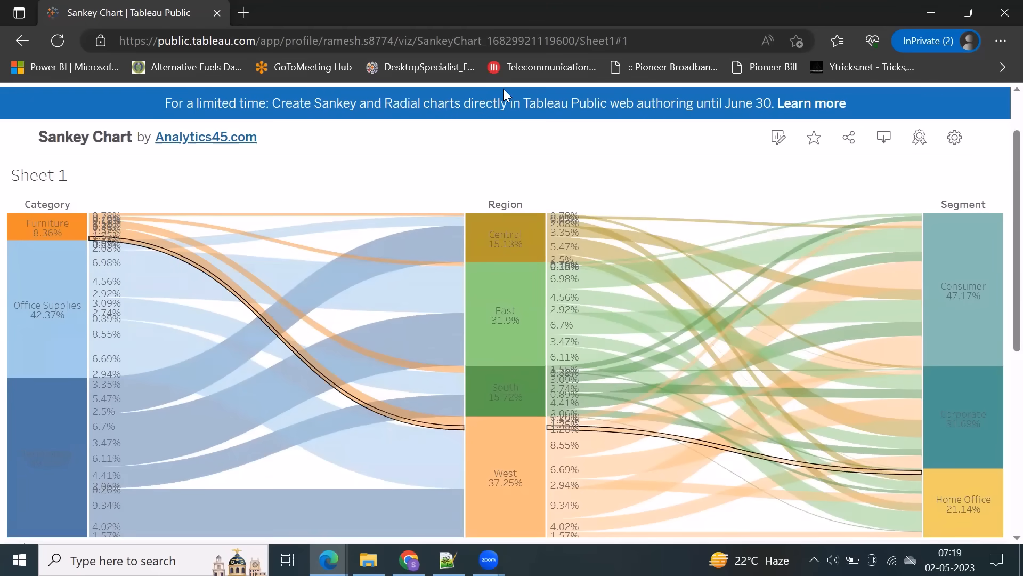